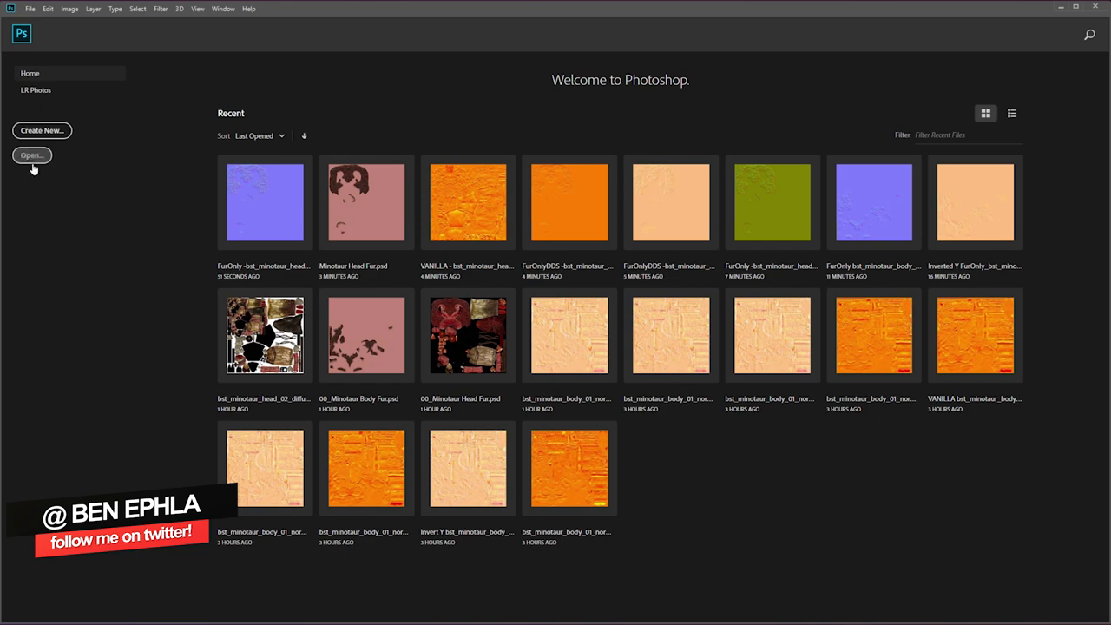
- Open the FurOnly head normal map PSD from the ASSETS folder via the Welcome screen
click(32, 155)
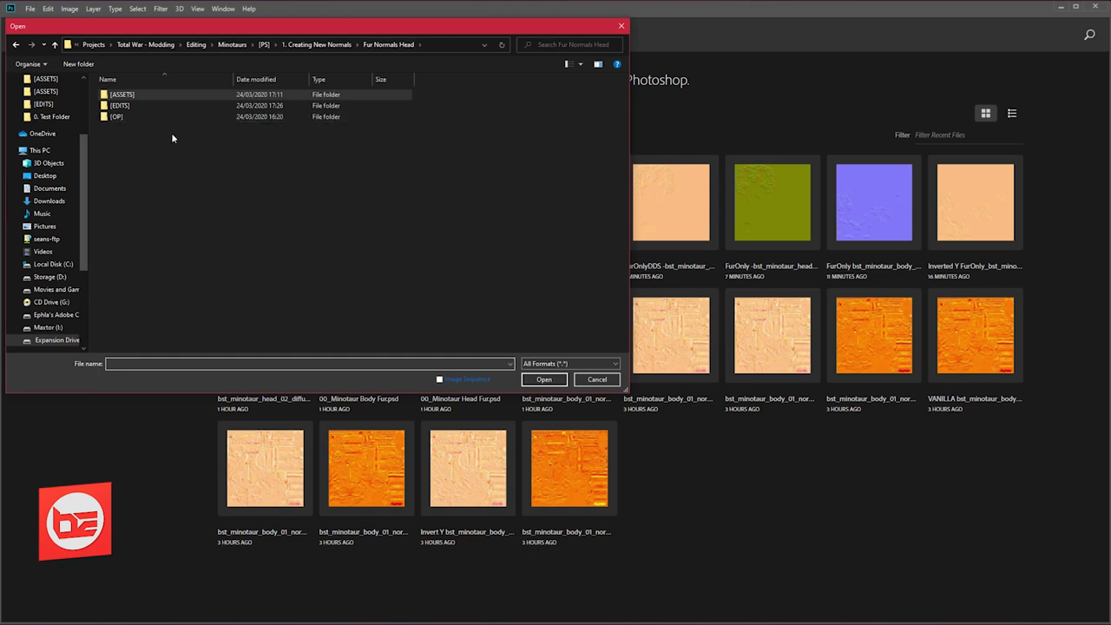
mouse_move(130, 106)
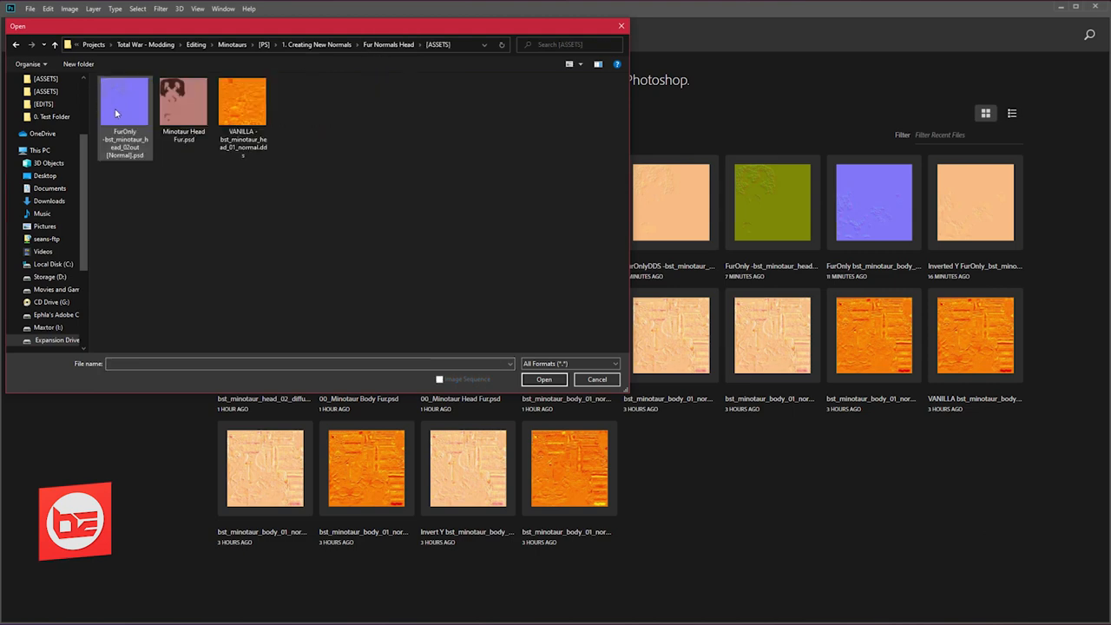
click(543, 378)
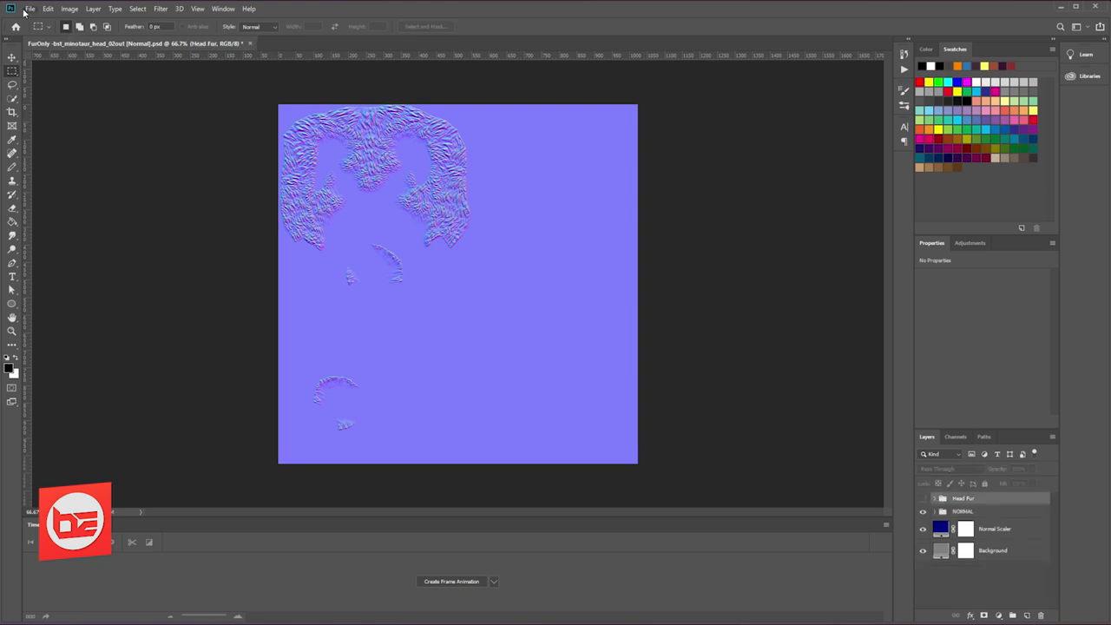
- Start Save As for the fur-only head normal map and move into the EDITS folder
click(30, 9)
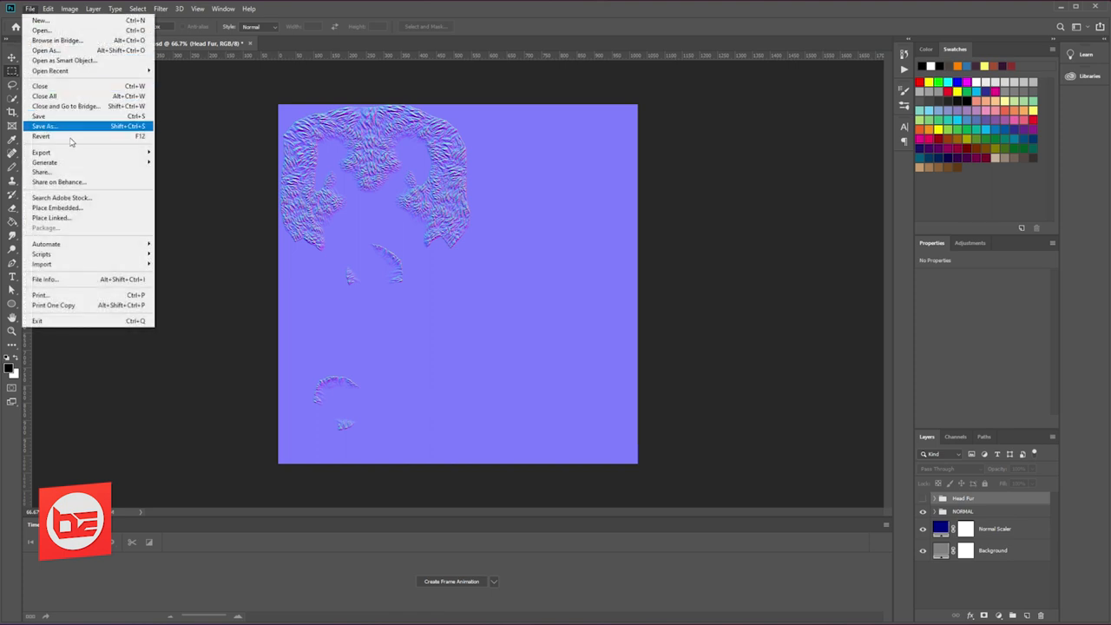
click(44, 125)
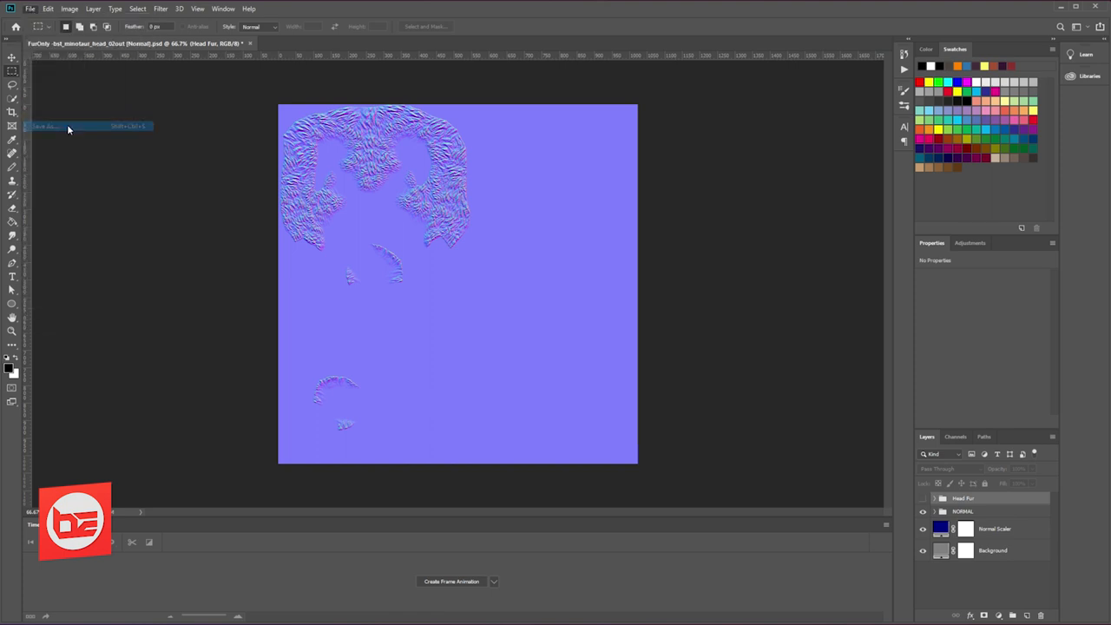
click(44, 125)
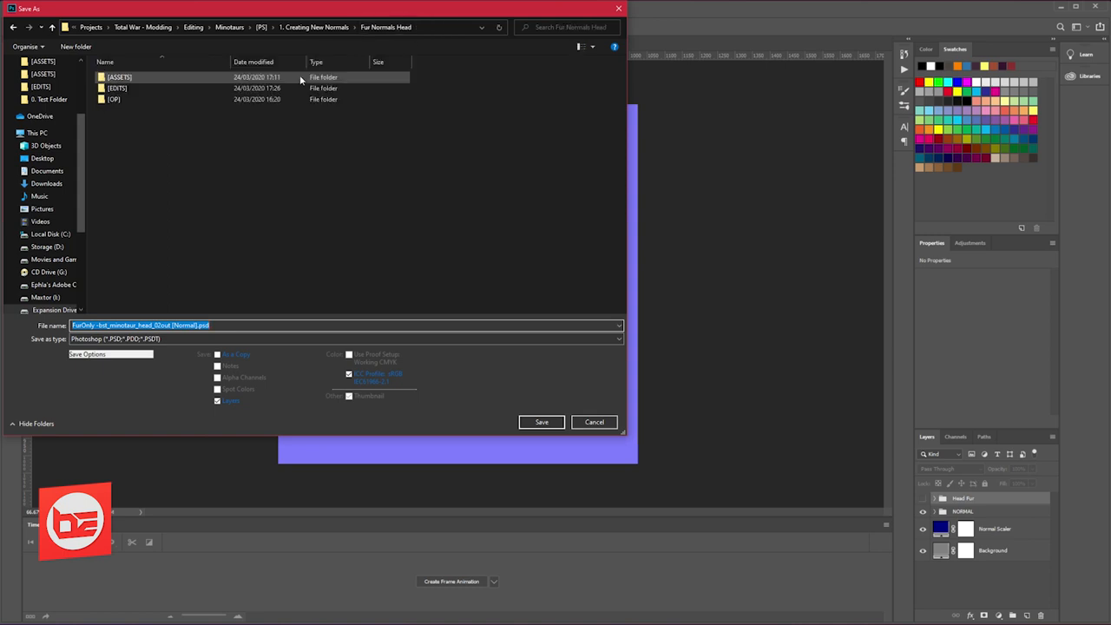
click(118, 87)
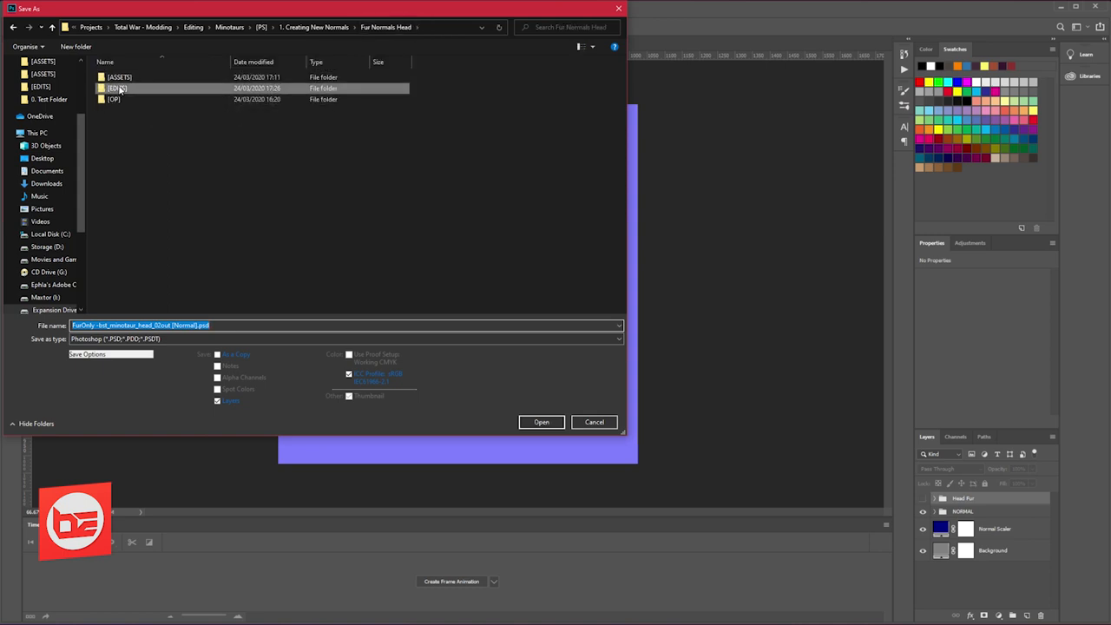
double_click(118, 87)
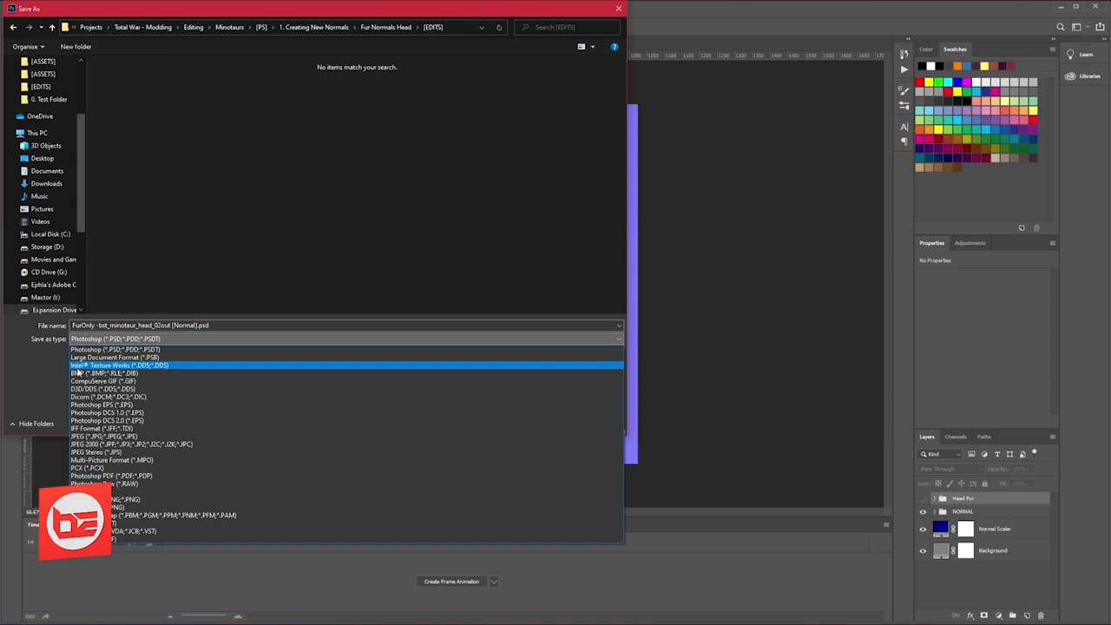
- Save it as an Intel Texture Works DDS with Normal Map BC5 compression settings
click(118, 364)
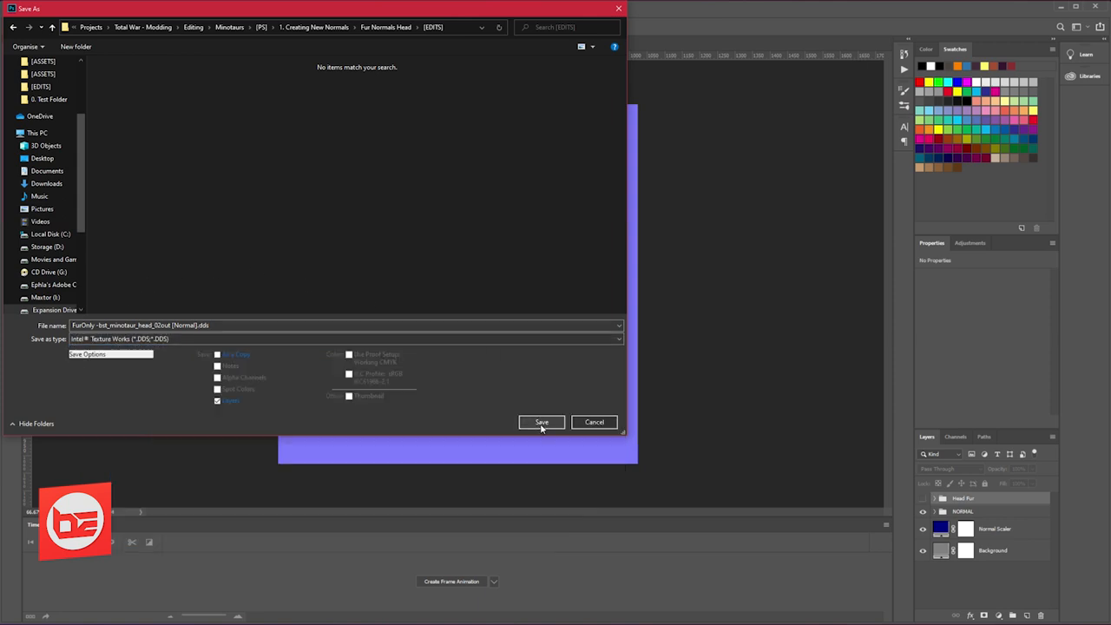
click(541, 422)
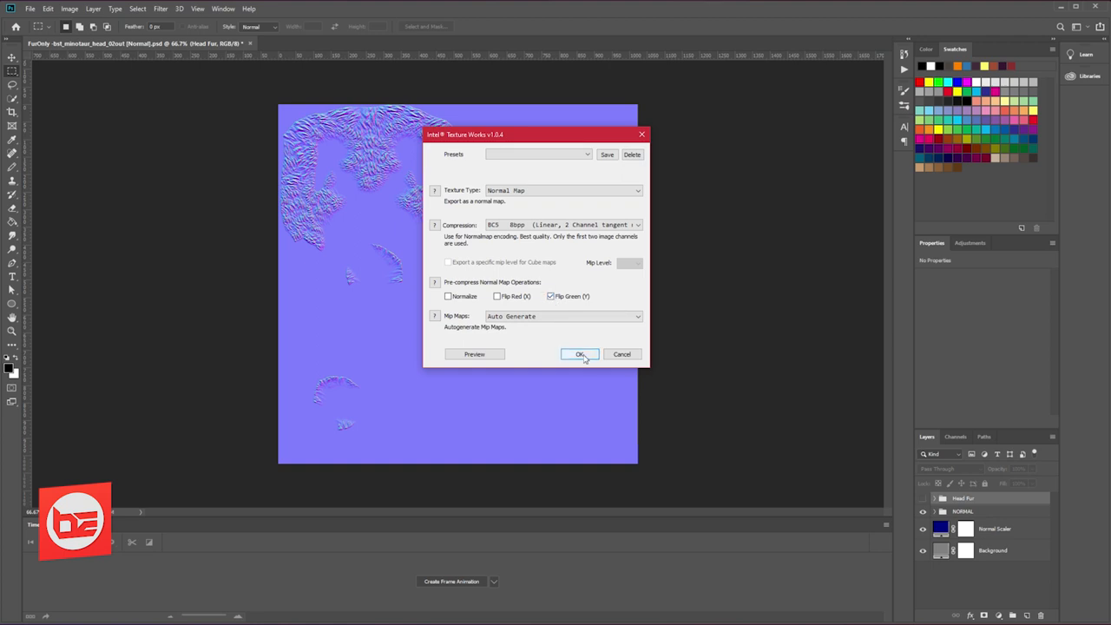
click(580, 354)
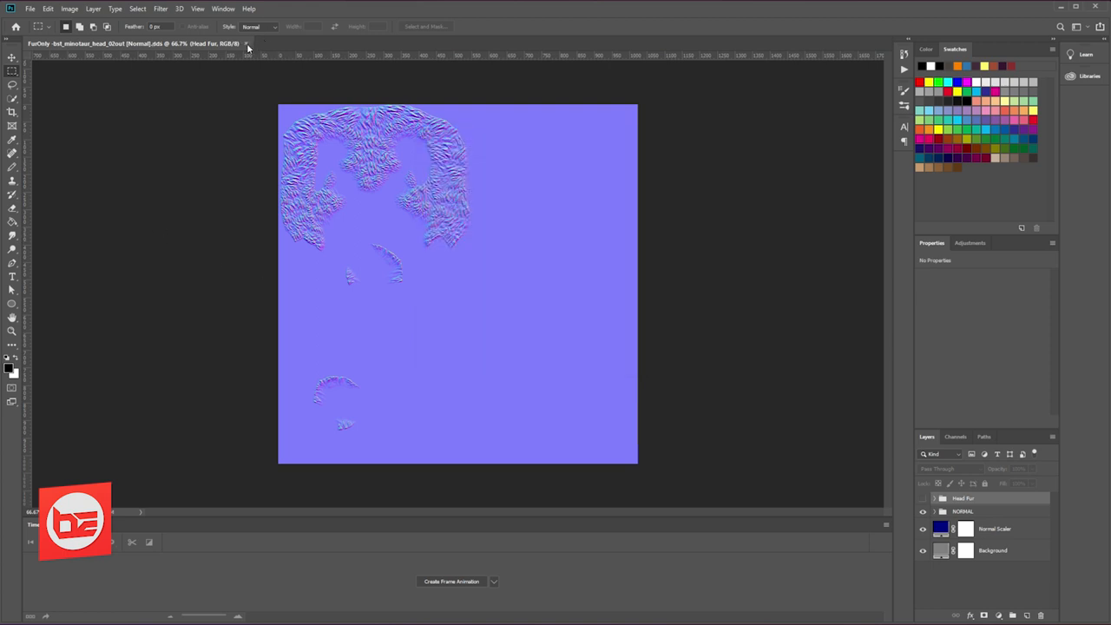
- Close the PSD, reopen the saved DDS normal map from EDITS and show its Channels panel
click(246, 43)
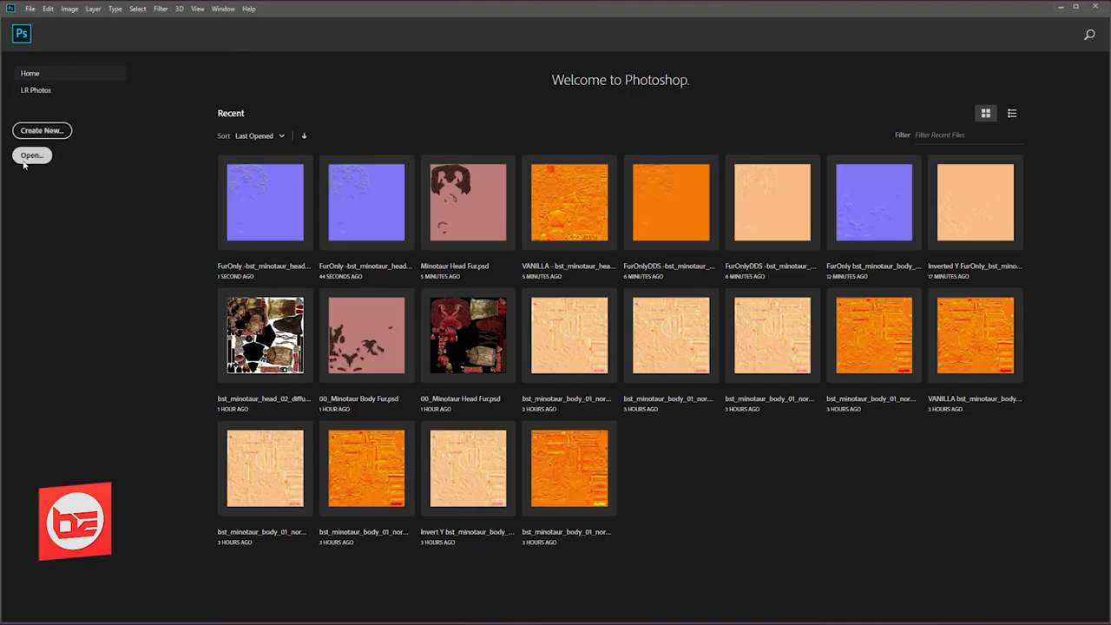
click(32, 157)
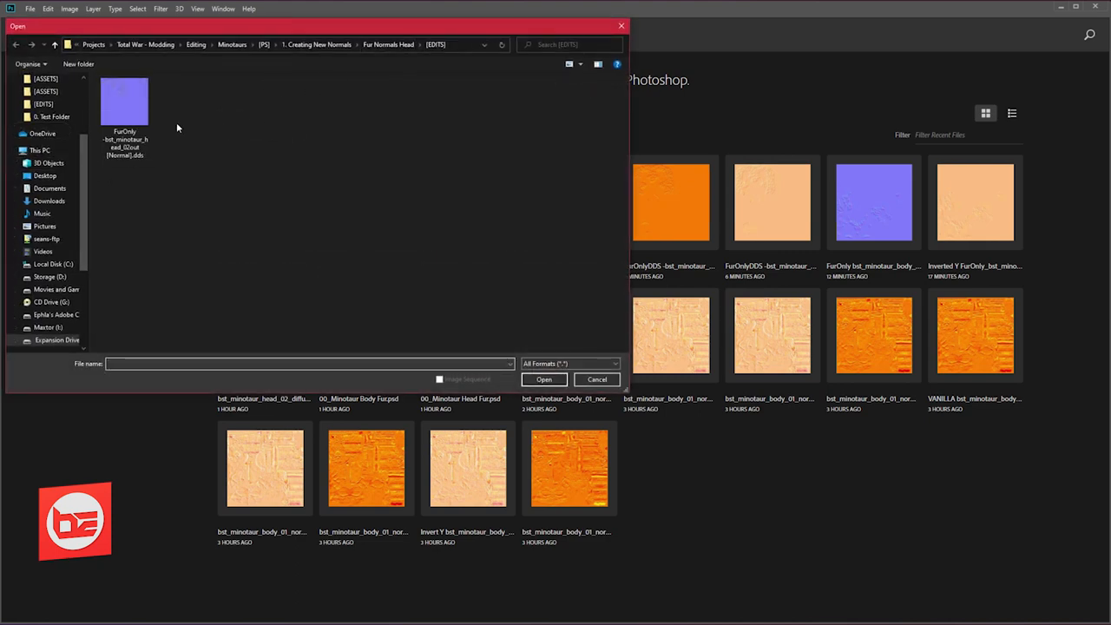
click(125, 118)
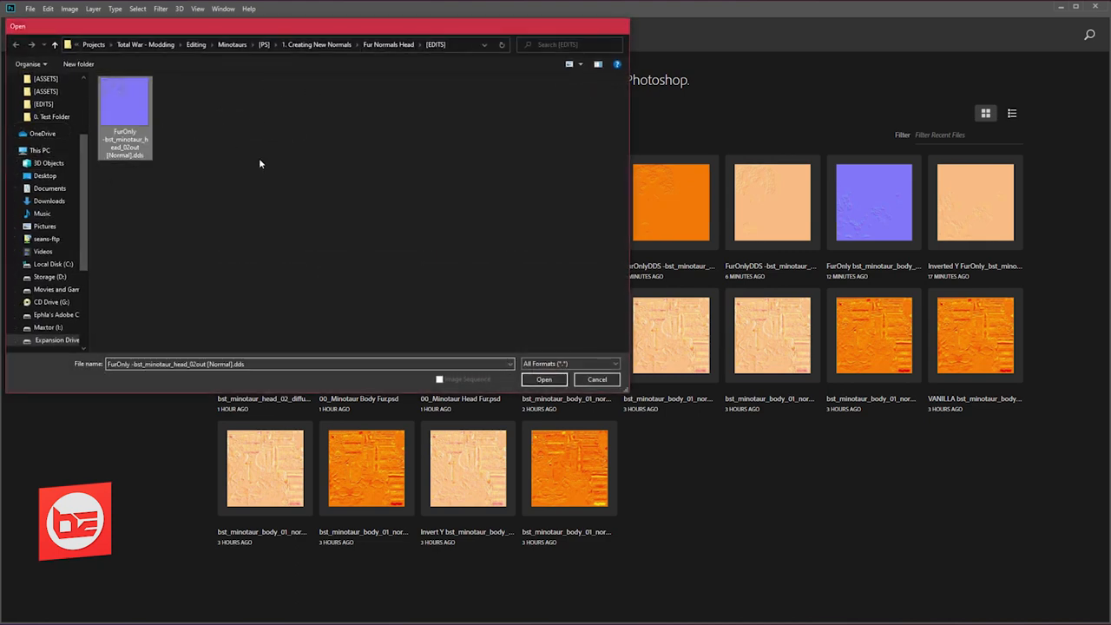
click(543, 378)
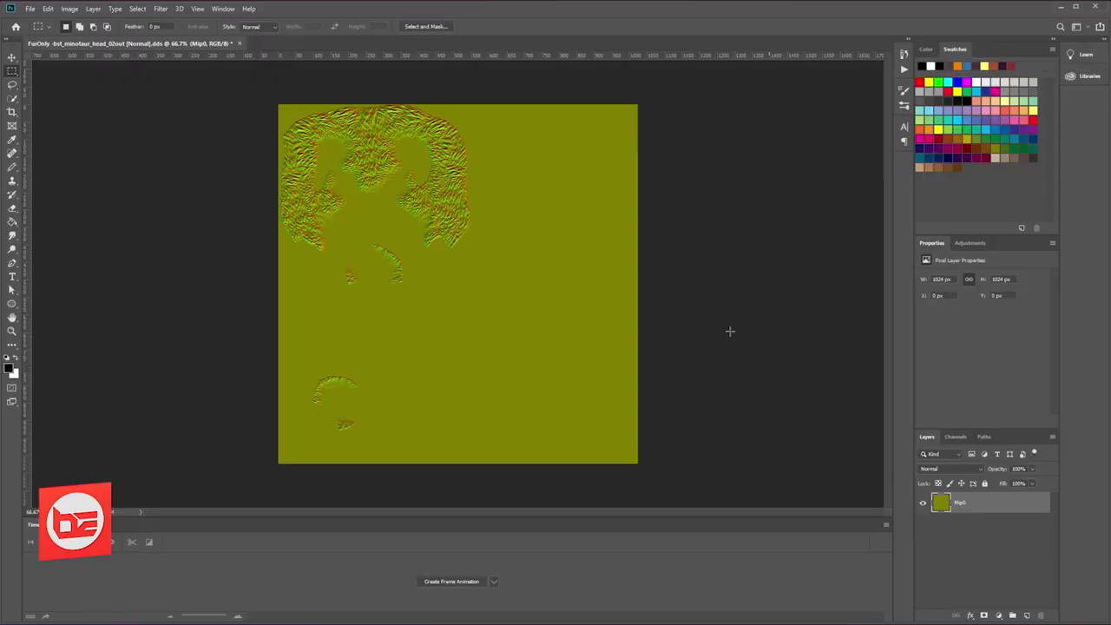
mouse_move(566, 174)
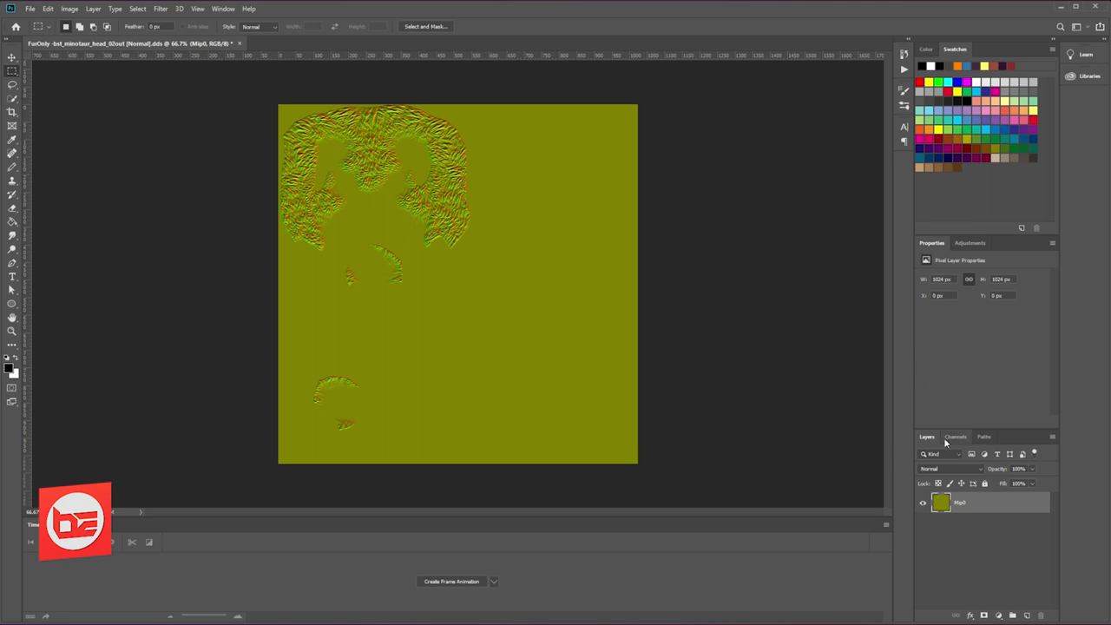
click(955, 437)
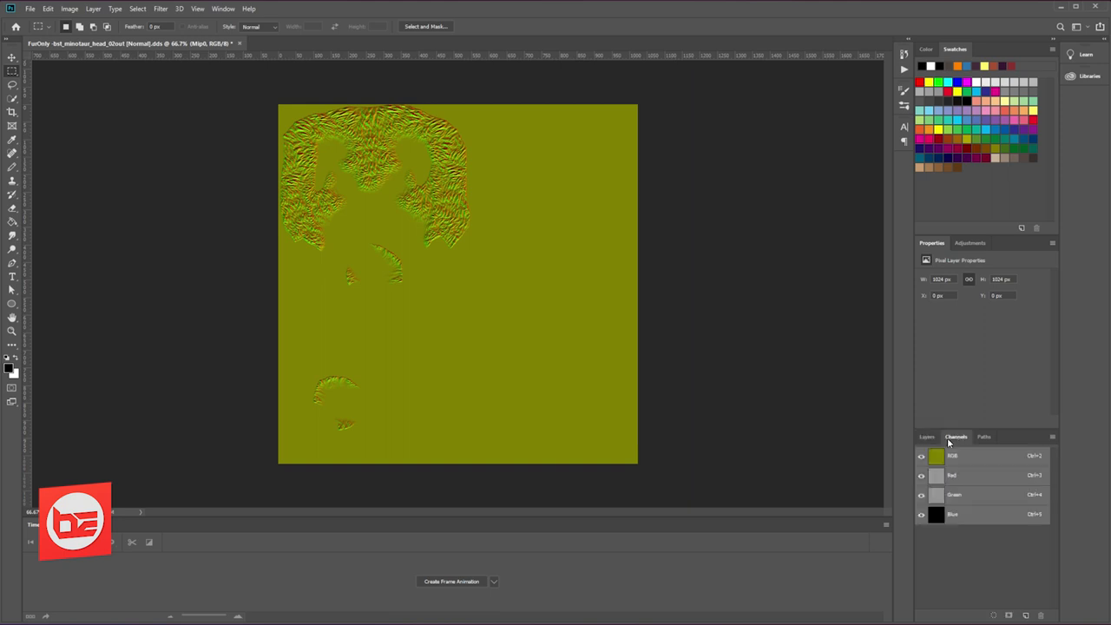
- Duplicate the Red channel to create a 'Red copy' channel
right_click(951, 475)
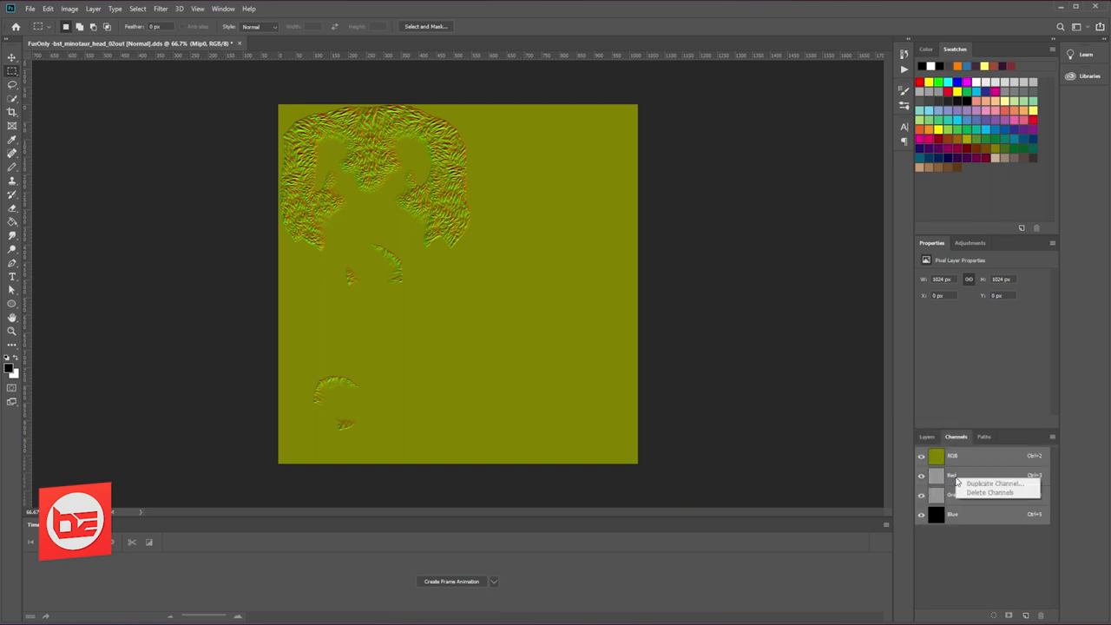
click(951, 475)
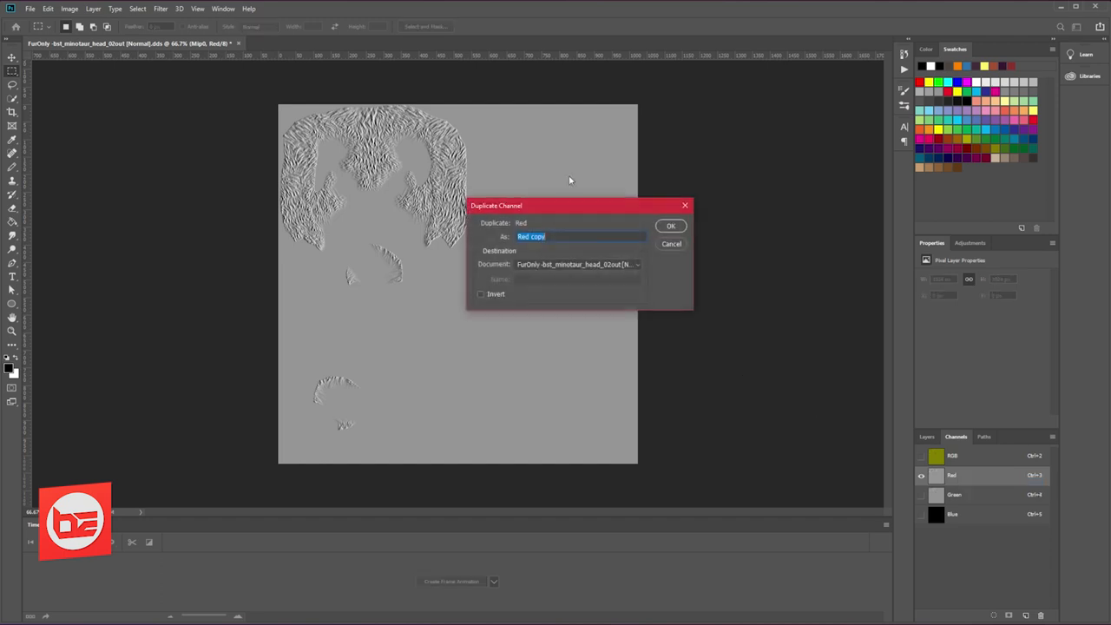
click(670, 225)
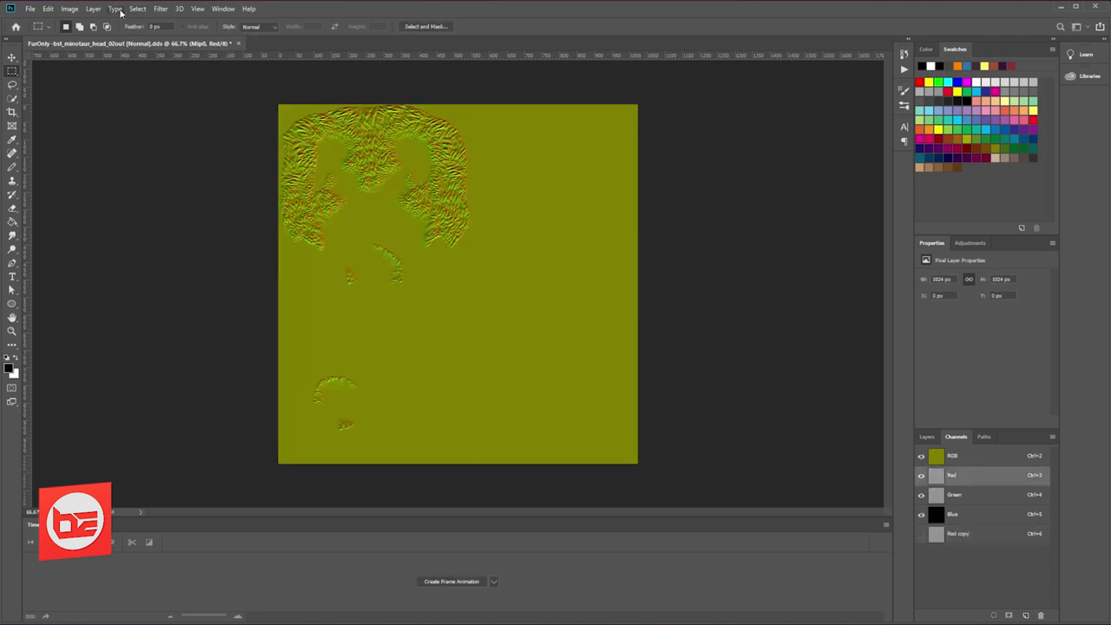
- Use Levels with output black at 255 to max the Red channel, turning the map orange
click(70, 9)
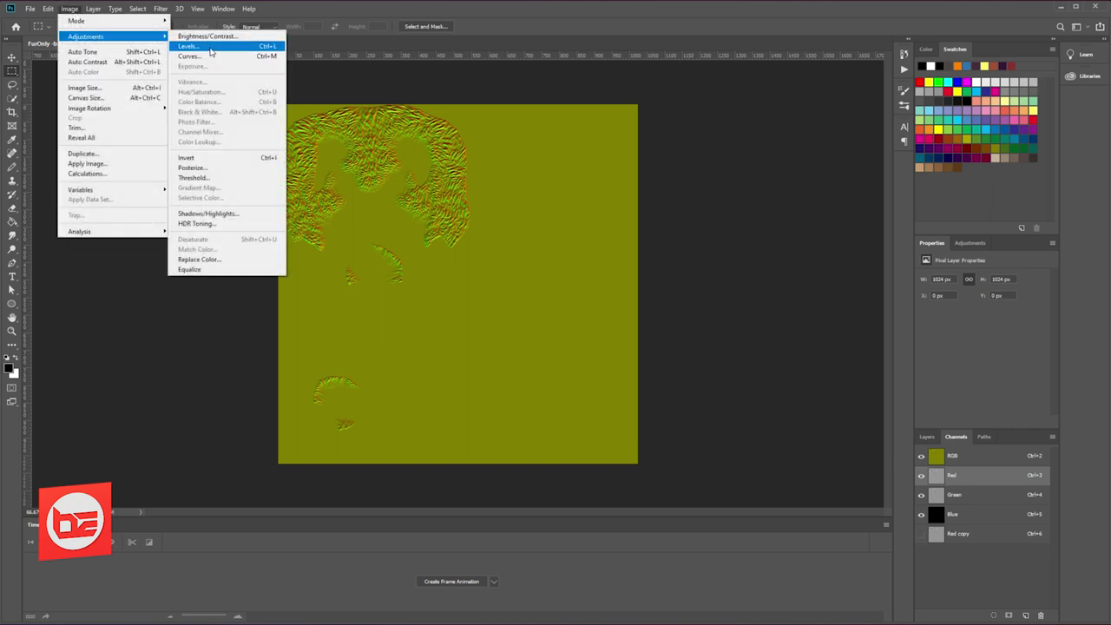
click(185, 45)
text(255)
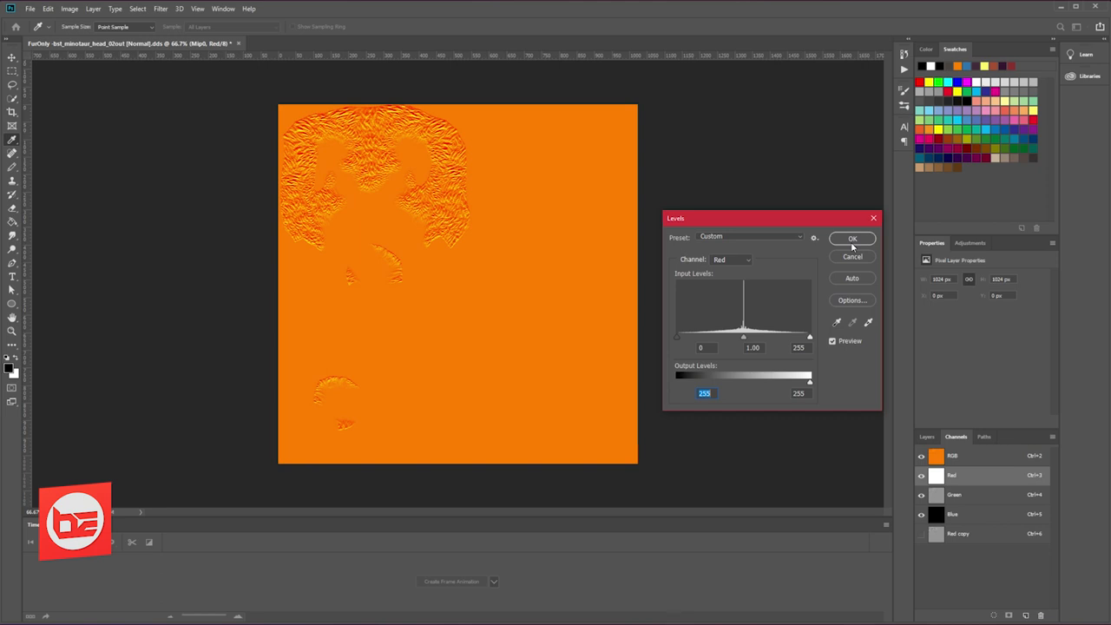
click(850, 238)
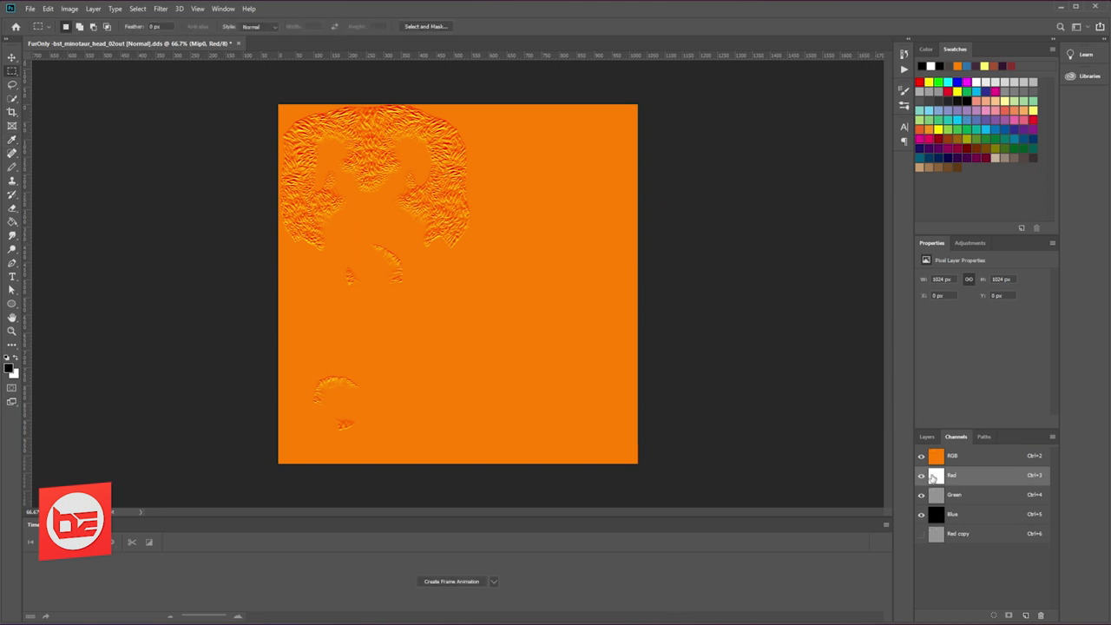
click(957, 533)
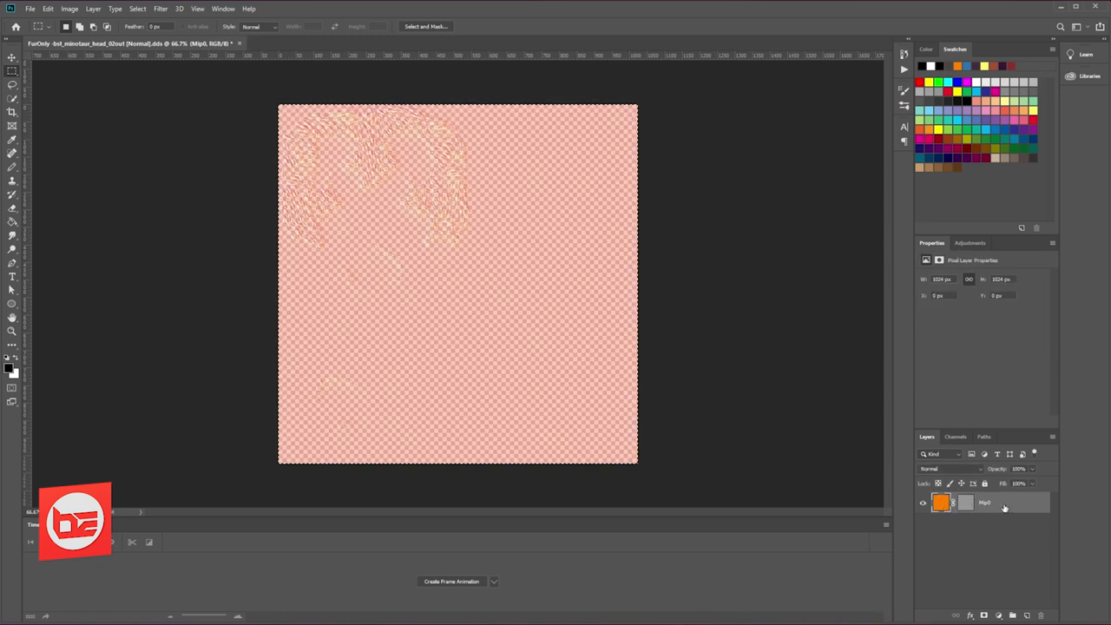
- Apply the layer mask so the orange normal map becomes a plain pixel layer
right_click(965, 503)
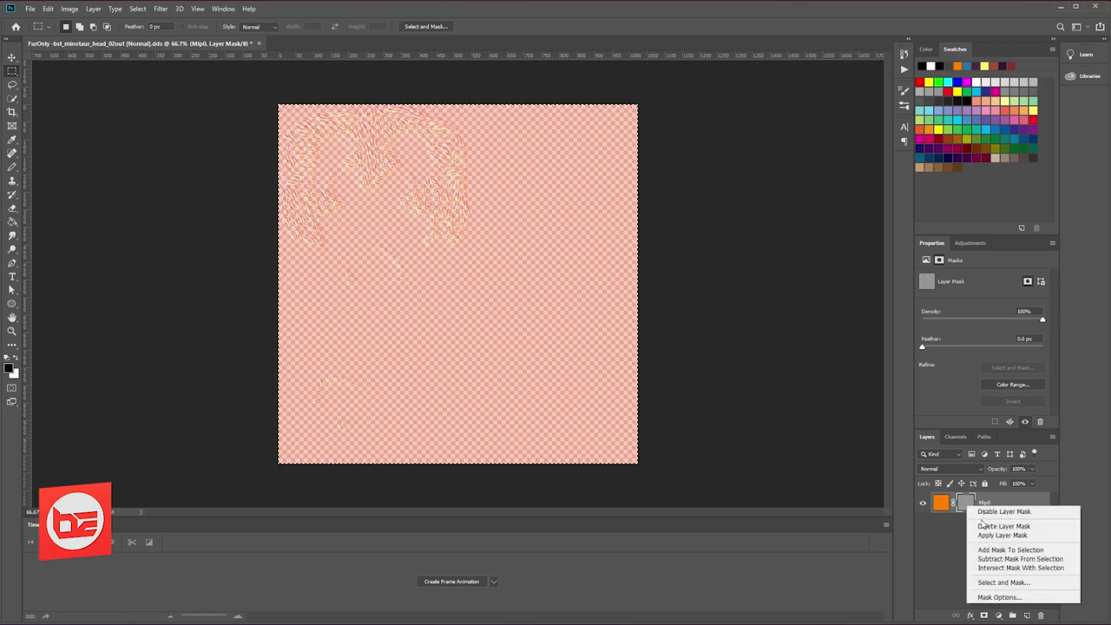
mouse_move(1003, 535)
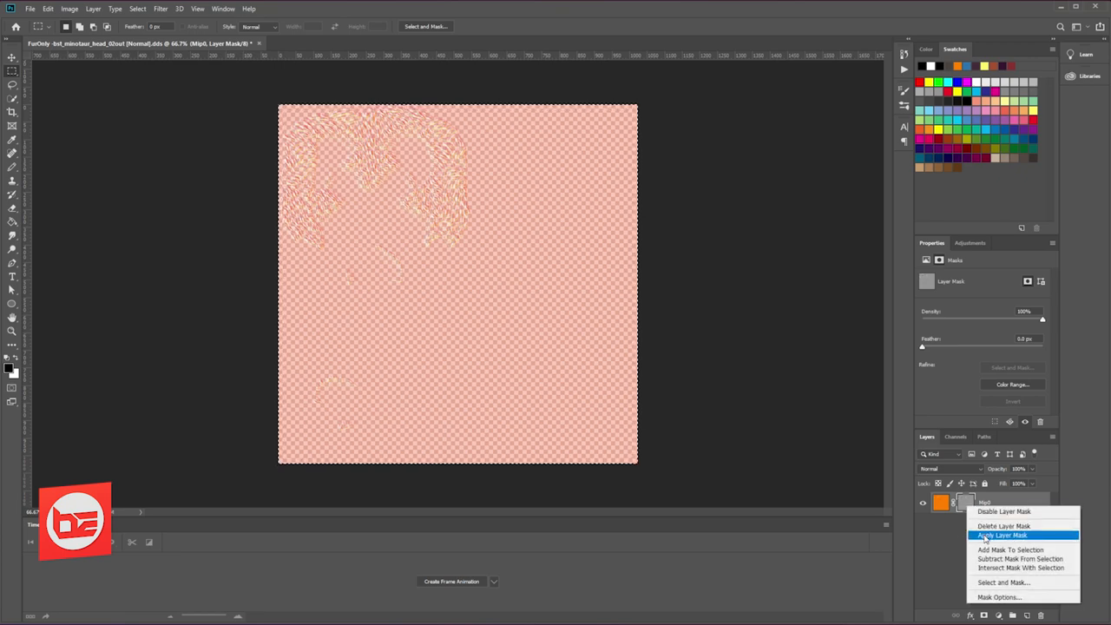
click(1000, 535)
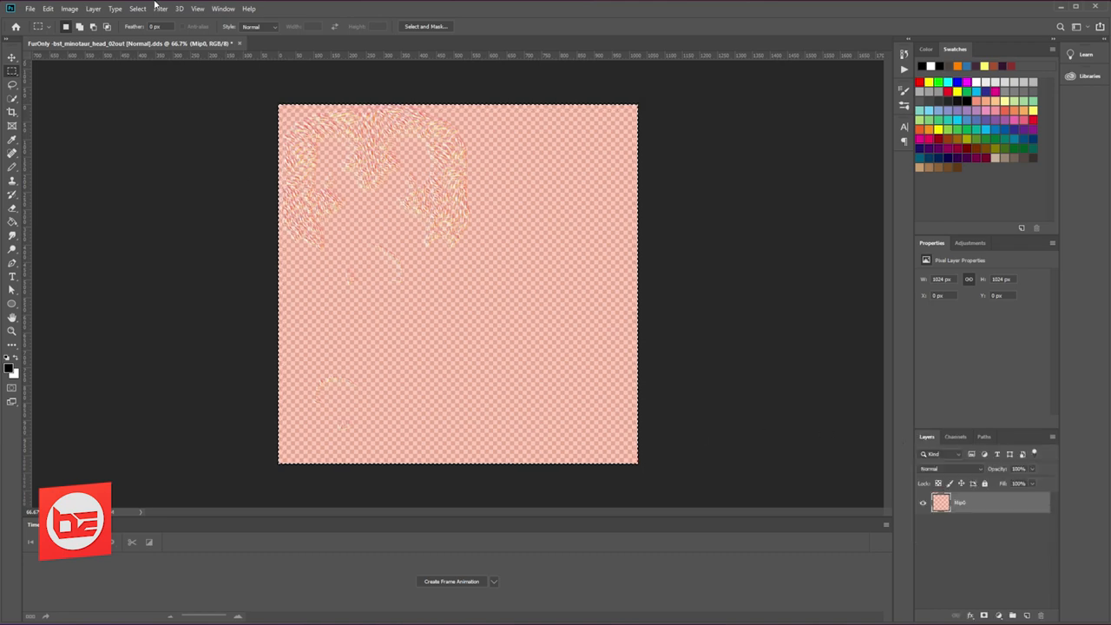
- Save the custom map as a FurOnlyDDS PSD in EDITS, reopen it and invert its Green channel
click(30, 9)
text(FurOnlyDDS -bst_minotaur_head_02out [Normal].psd)
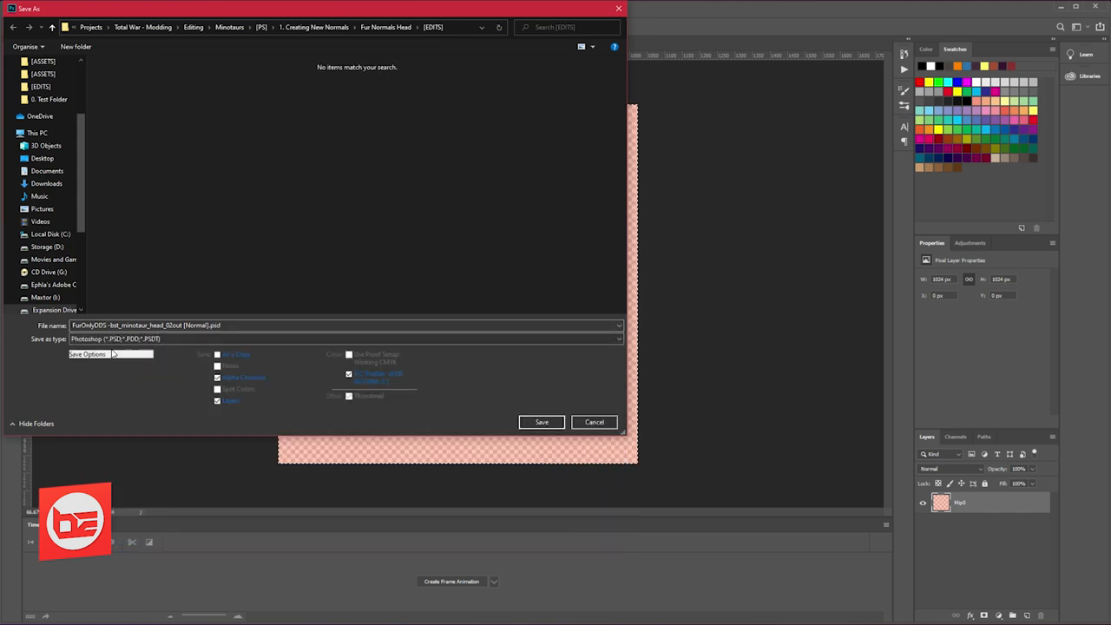
click(542, 422)
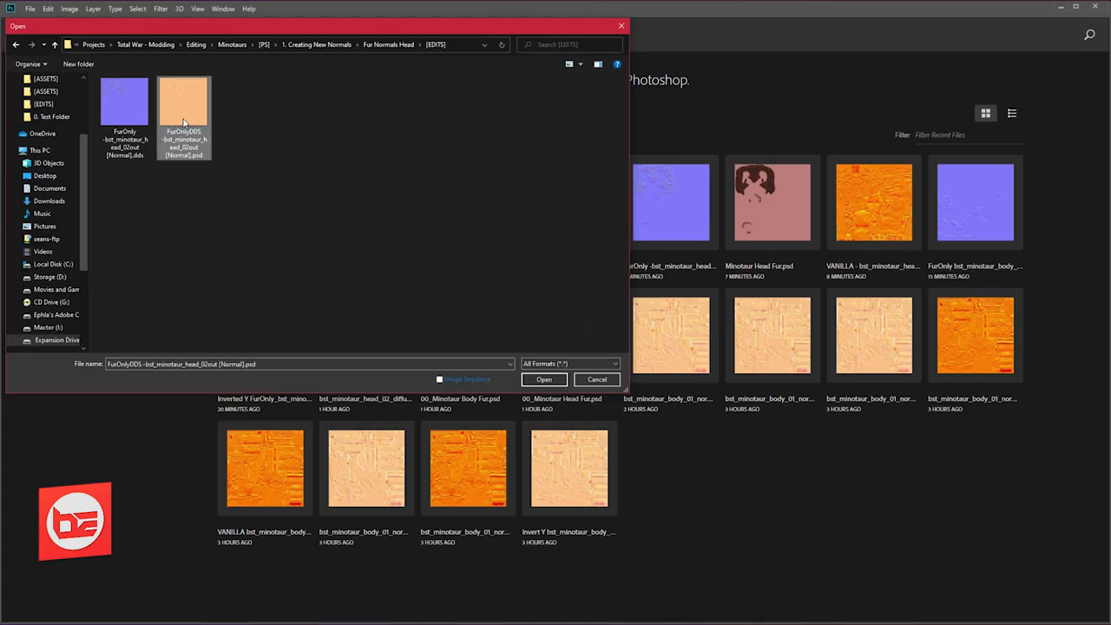
click(543, 378)
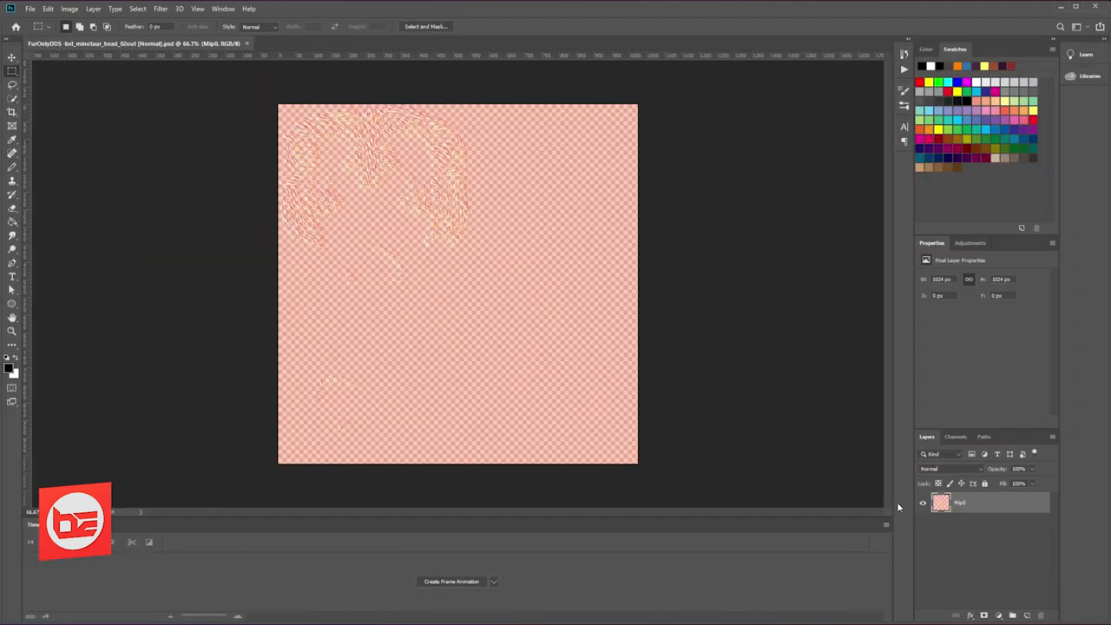
click(955, 437)
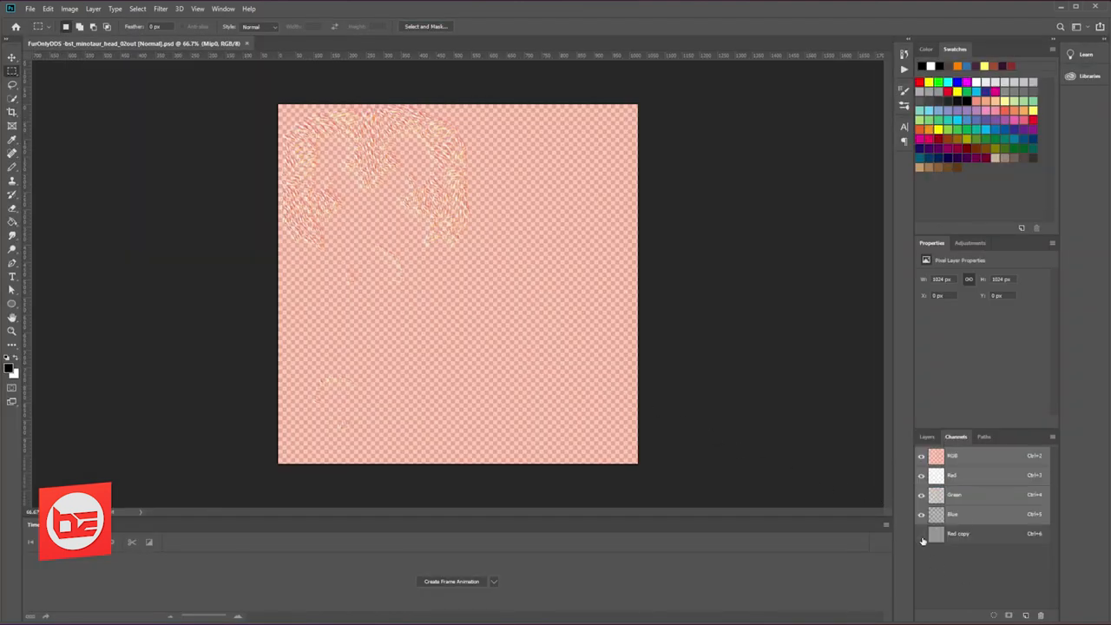
click(927, 438)
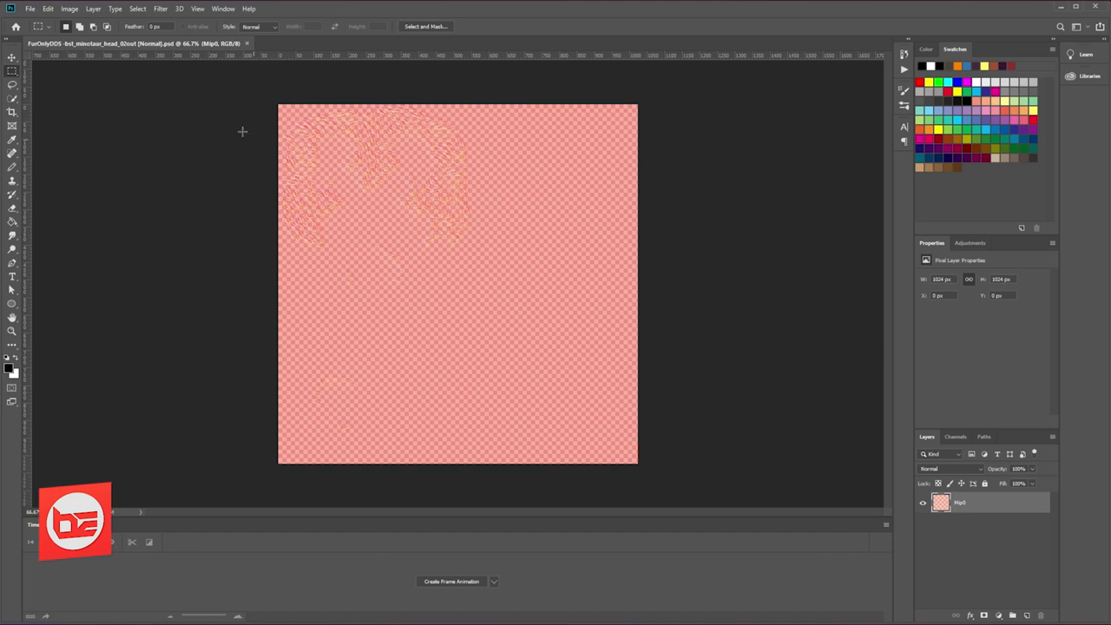
- Save a separate copy named 'FurOnlyDDS Y Flipped' as a PSD
click(30, 8)
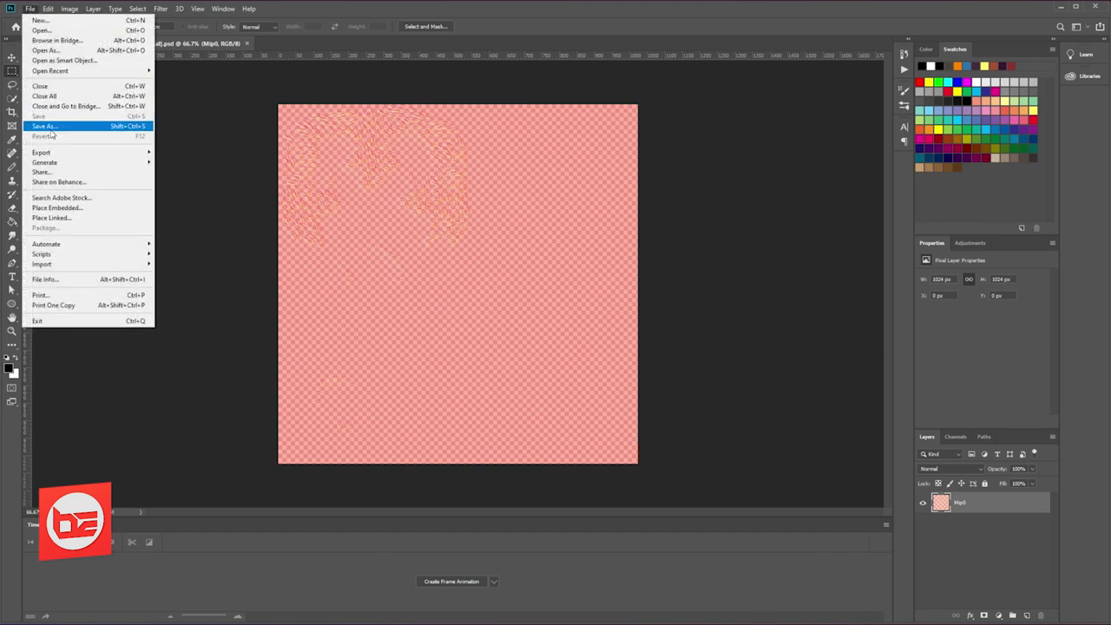
click(44, 125)
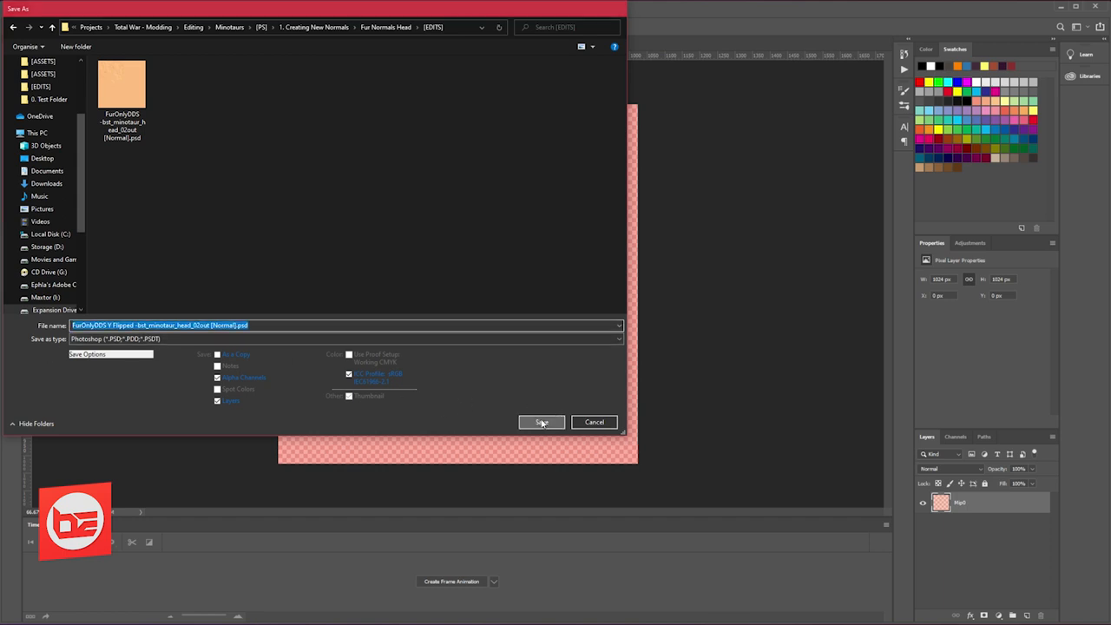
click(542, 421)
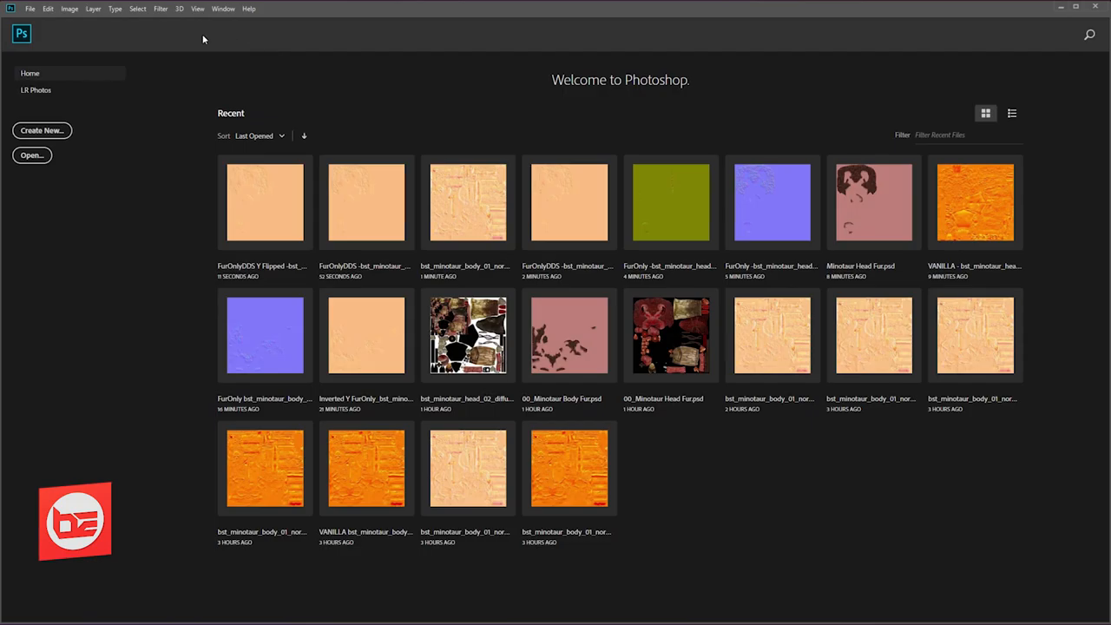
- Reopen the Y Flipped custom map from Recent and check its colour channels
click(31, 155)
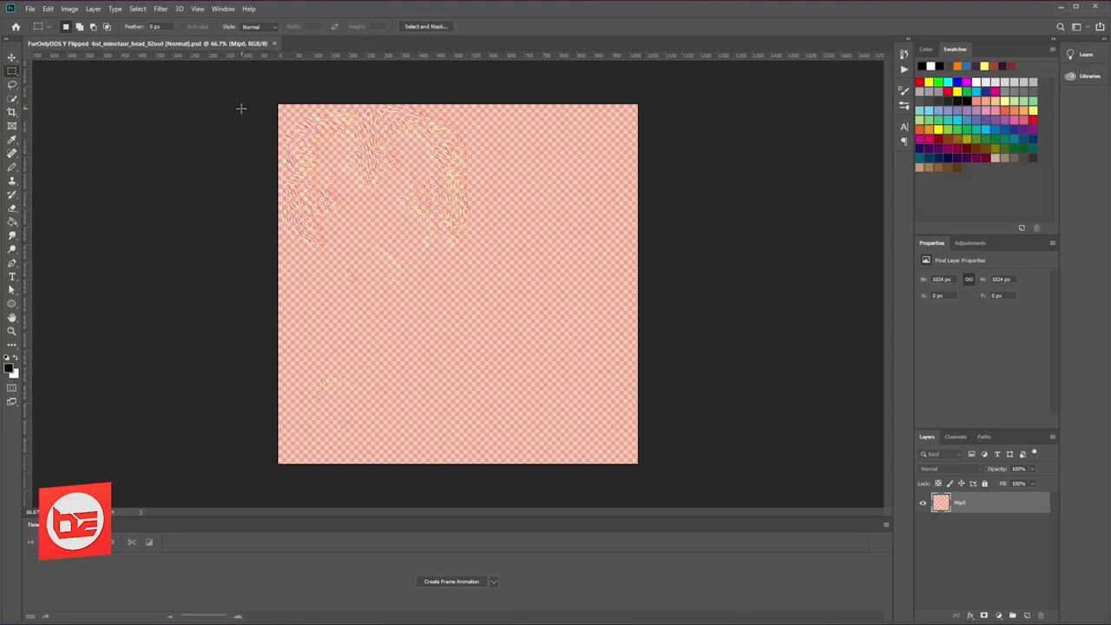
click(955, 437)
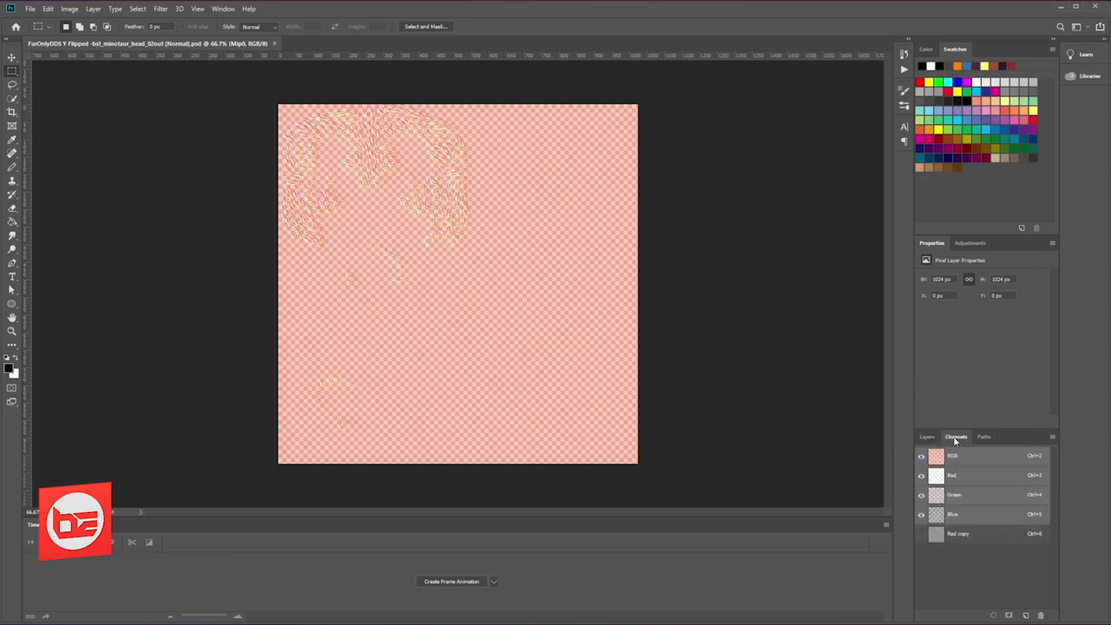
click(926, 438)
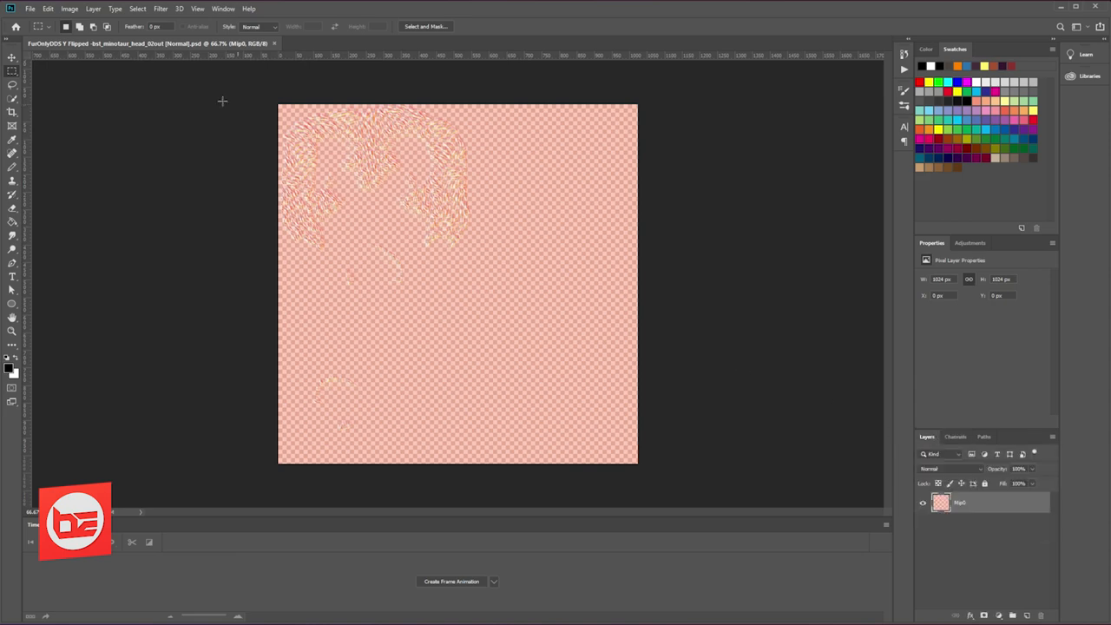
click(29, 9)
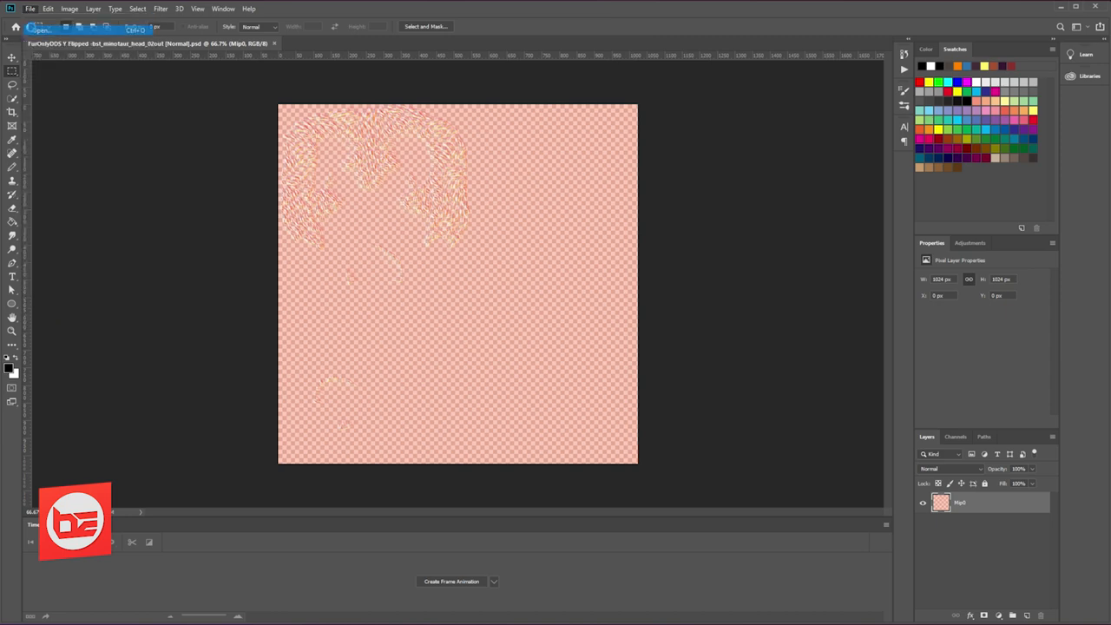
- Open the vanilla head DDS normal map with alpha and mip-map loading unticked
click(31, 7)
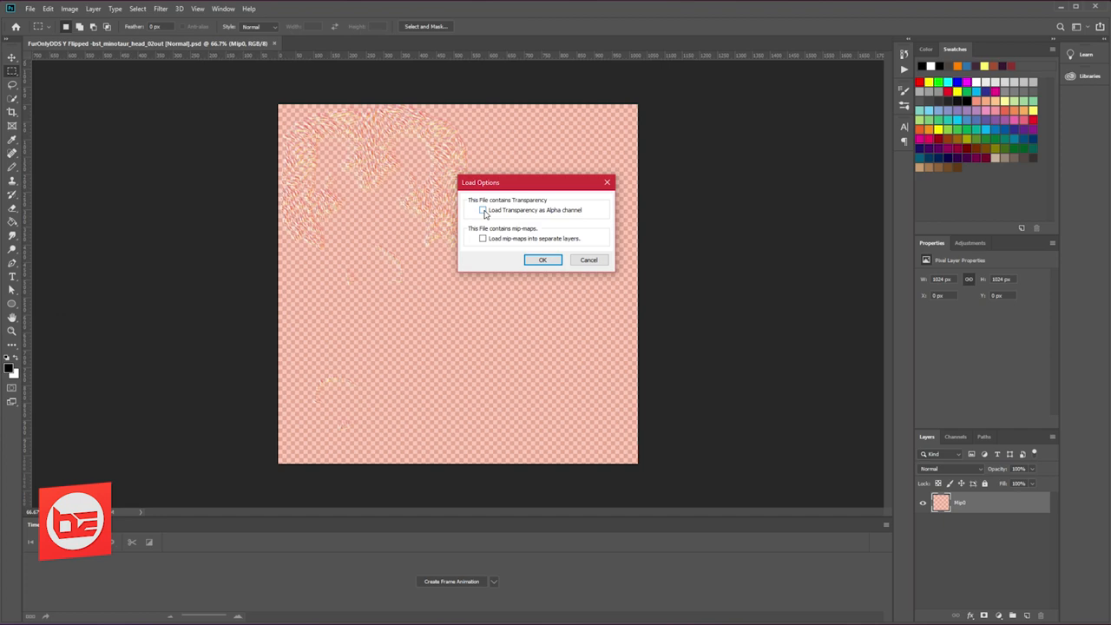
click(541, 260)
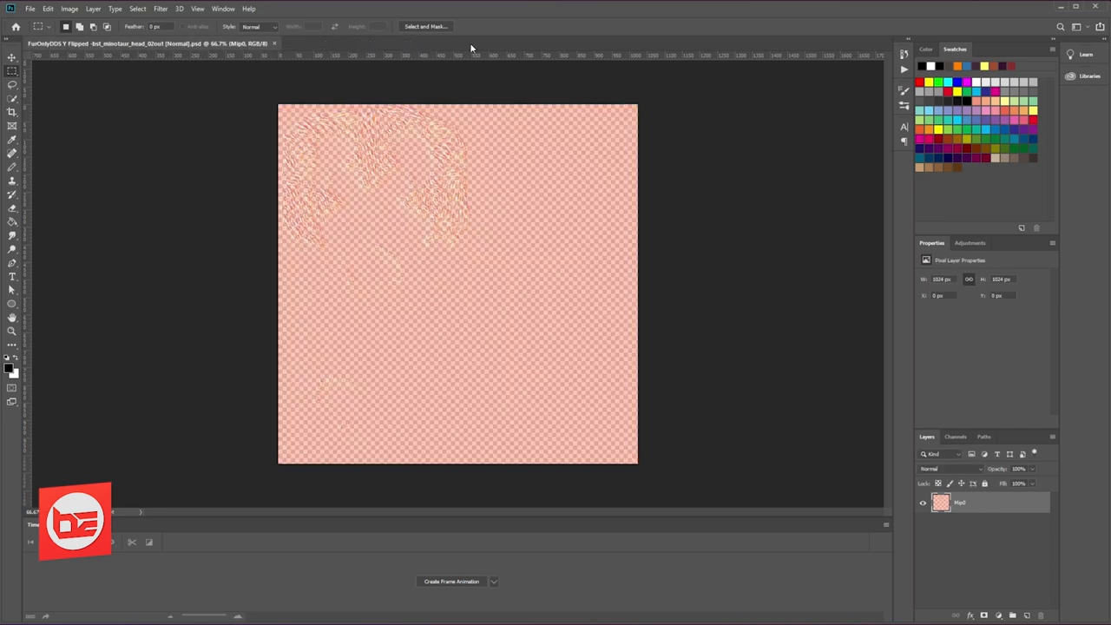
mouse_move(437, 246)
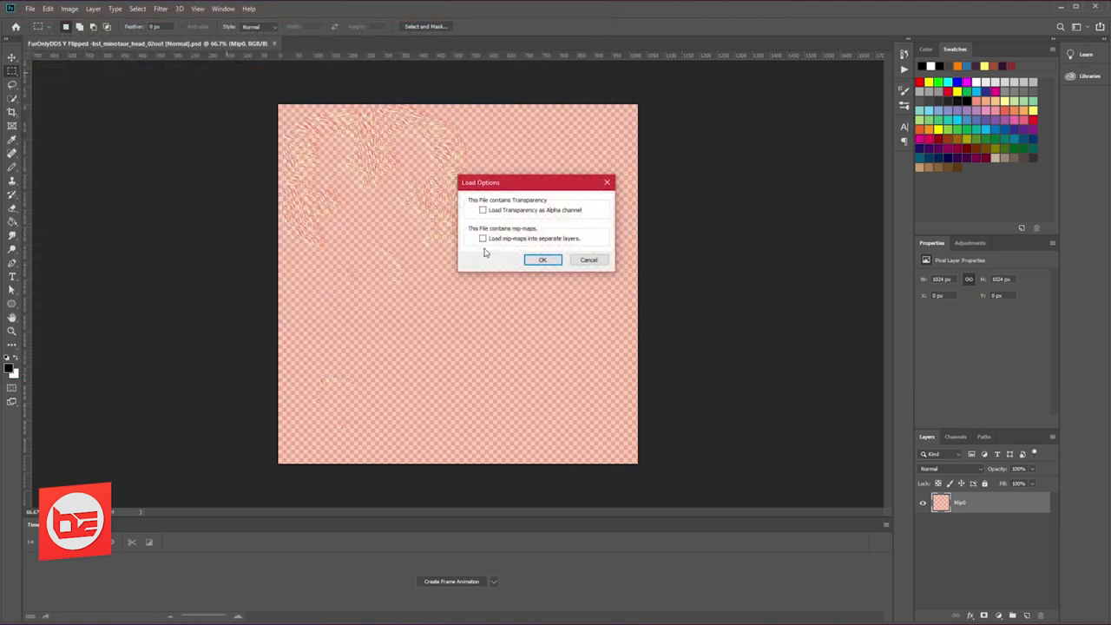
click(542, 260)
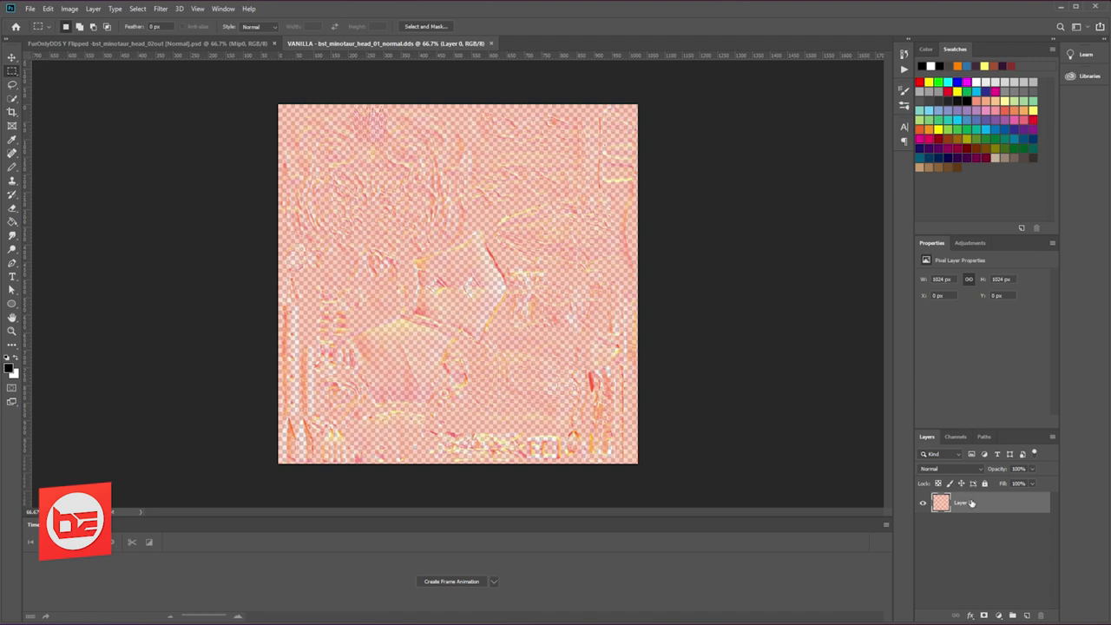
- Rename the layers 'Vanilla' and 'Custom', with the orange Custom layer on top
double_click(961, 501)
text(Van)
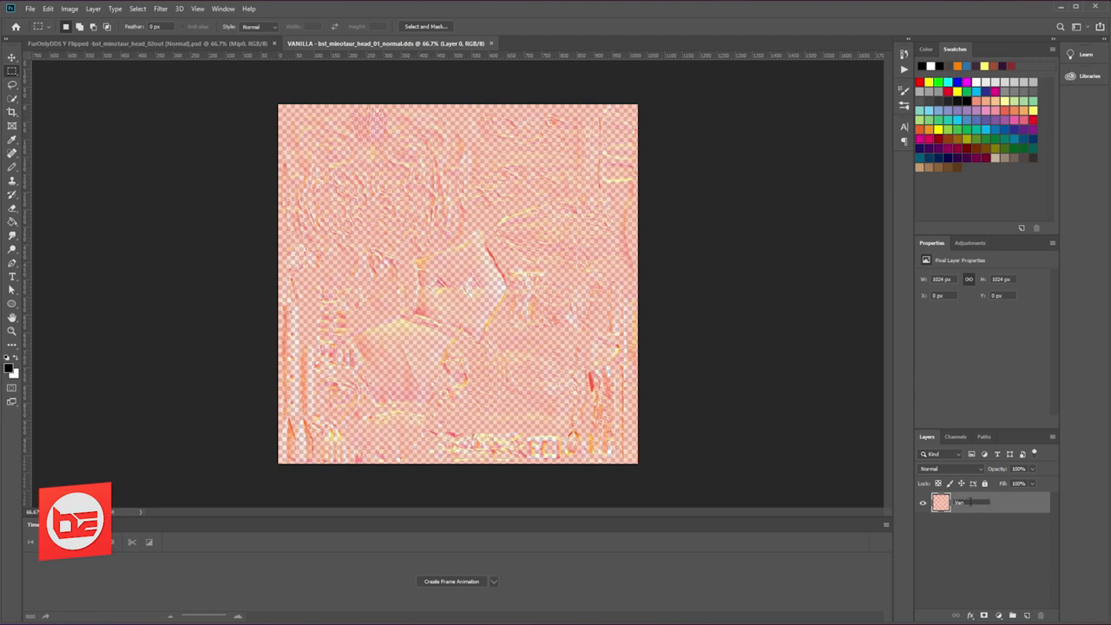
double_click(961, 503)
text(Custom)
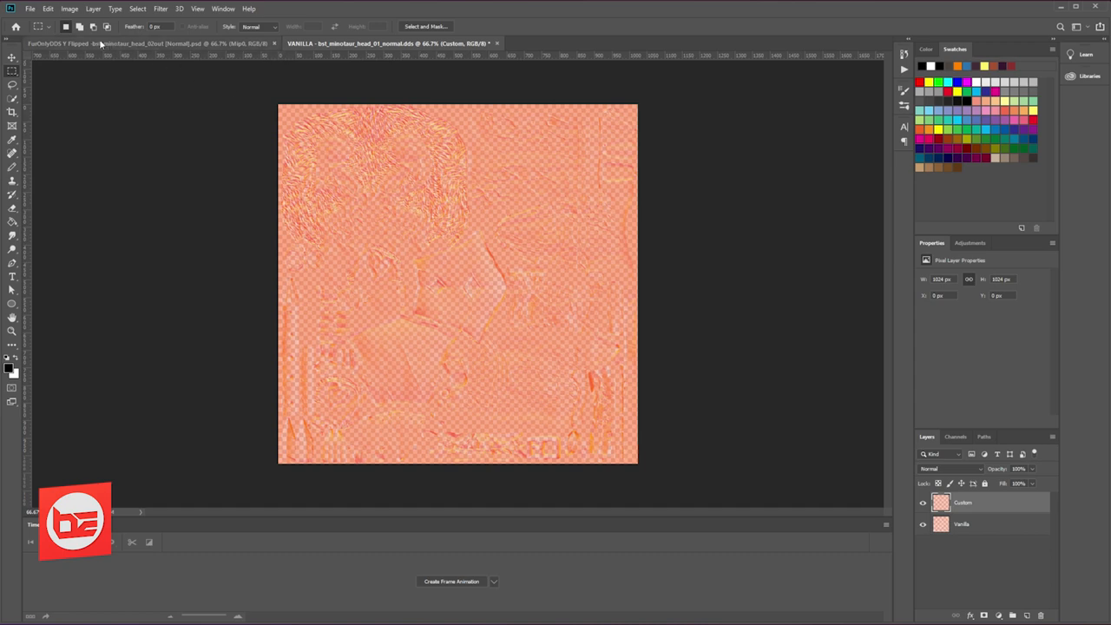
click(30, 9)
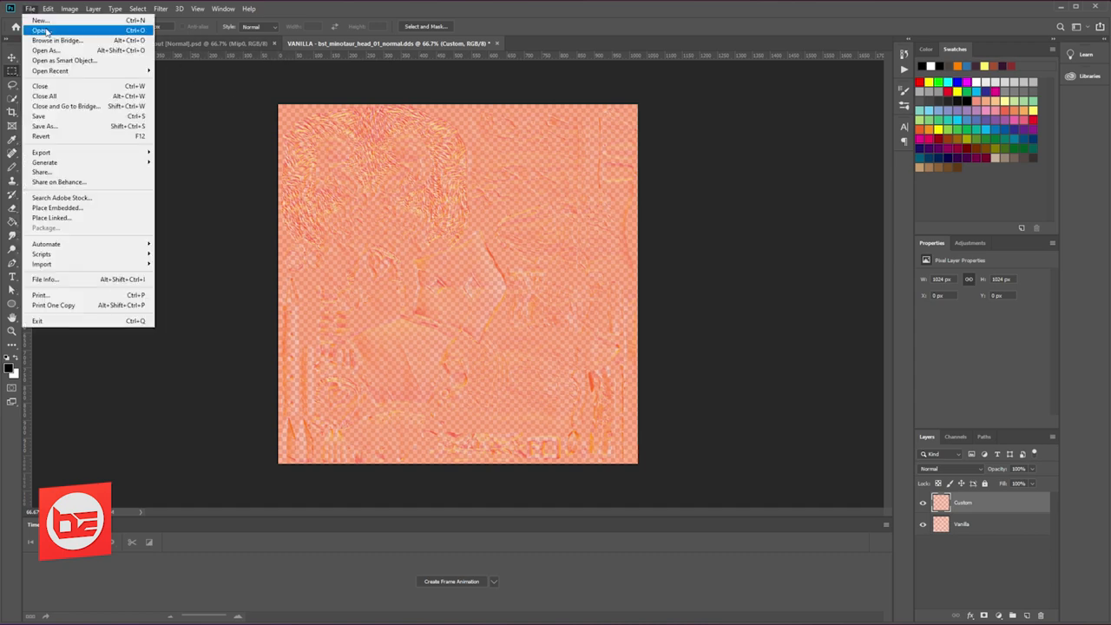
- Bring the Minotaur Head Fur group into the vanilla document as 'Head Fur Mask' and select the Custom layer
click(42, 31)
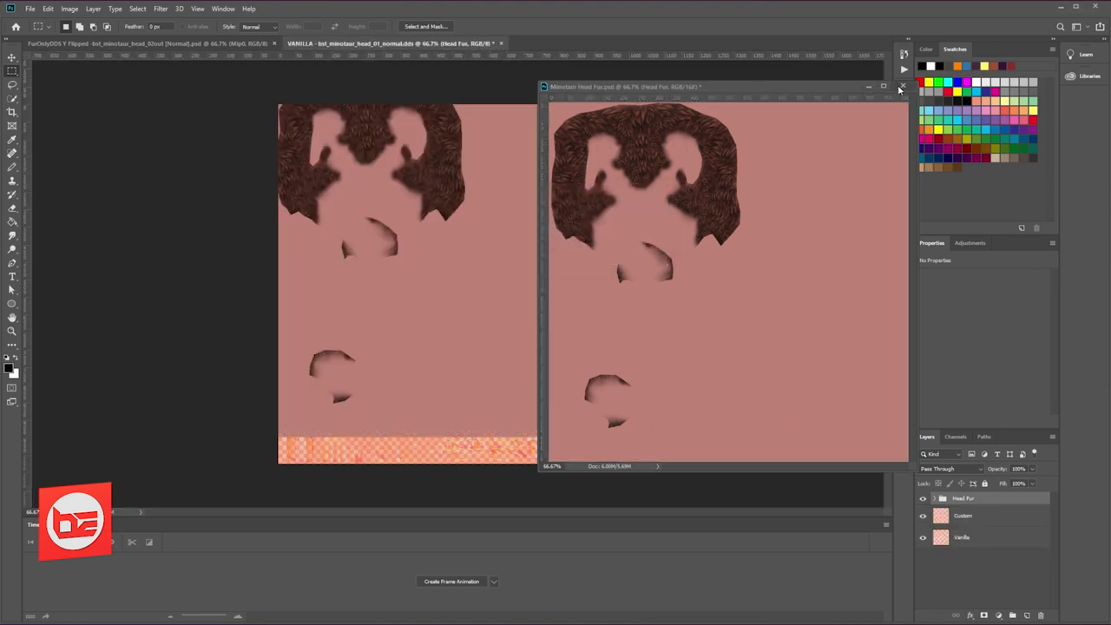
click(901, 87)
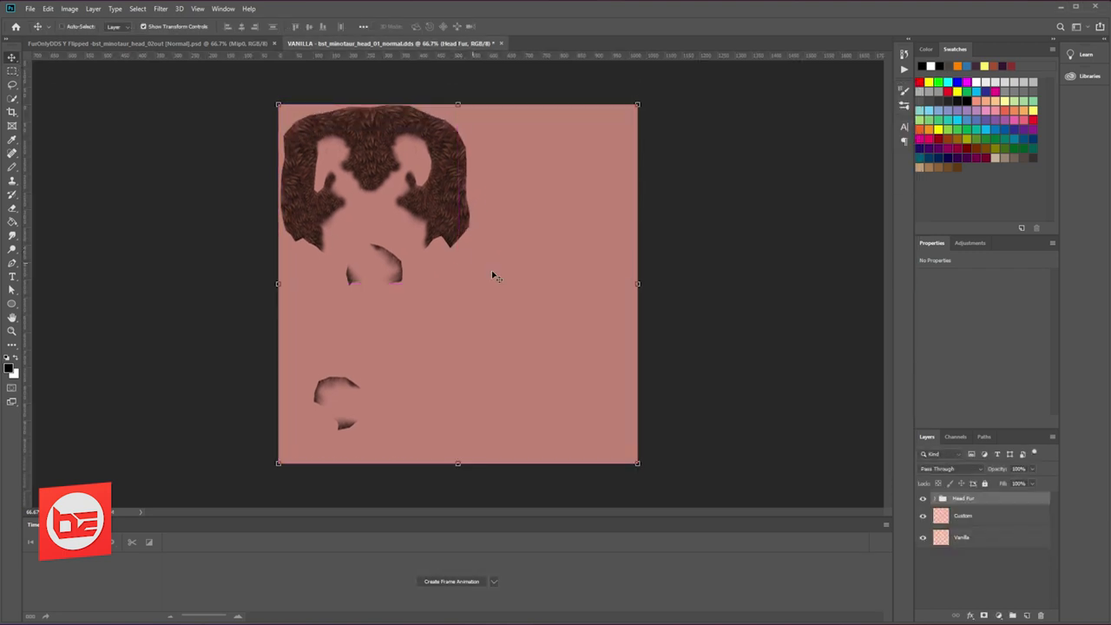
double_click(963, 496)
text( Mask)
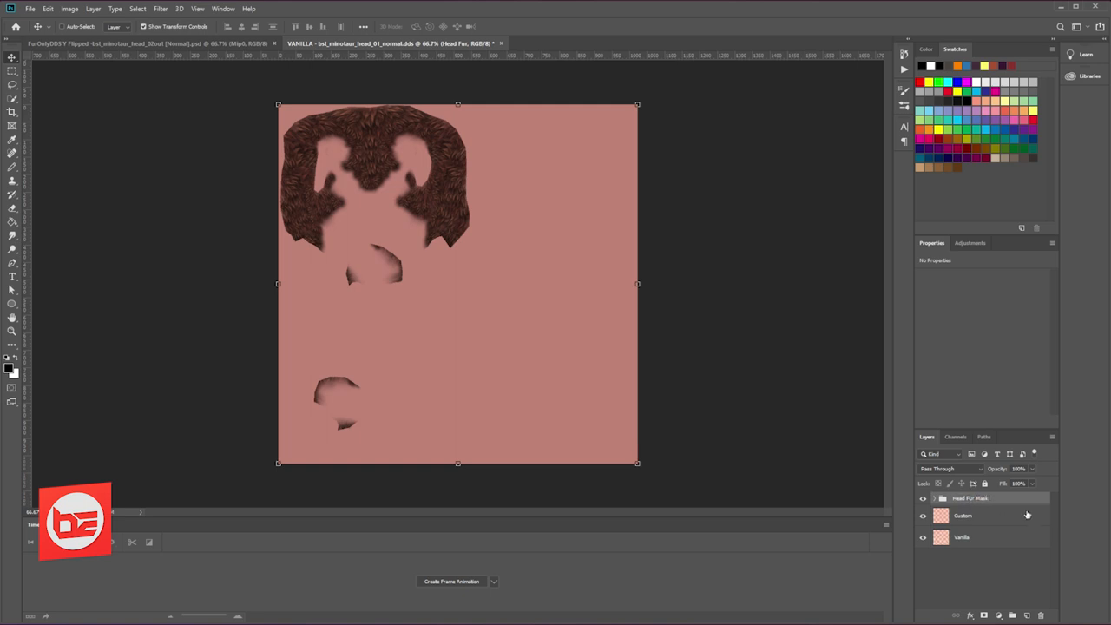
click(933, 496)
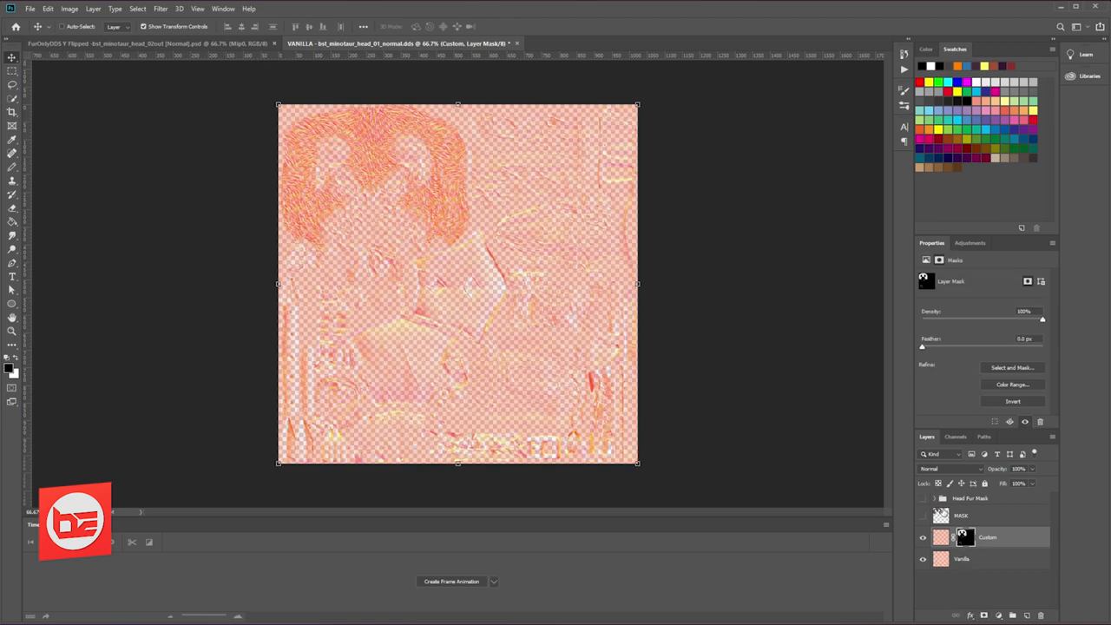
- Mask the Vanilla layer too, then start Save As for the combined head map
click(961, 559)
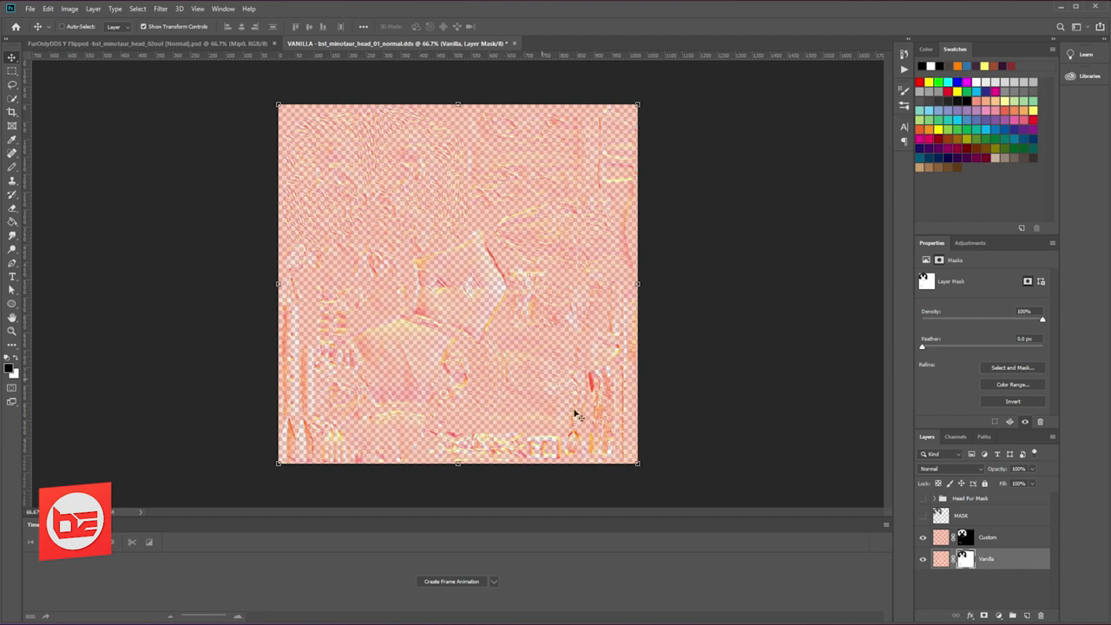
mouse_move(451, 233)
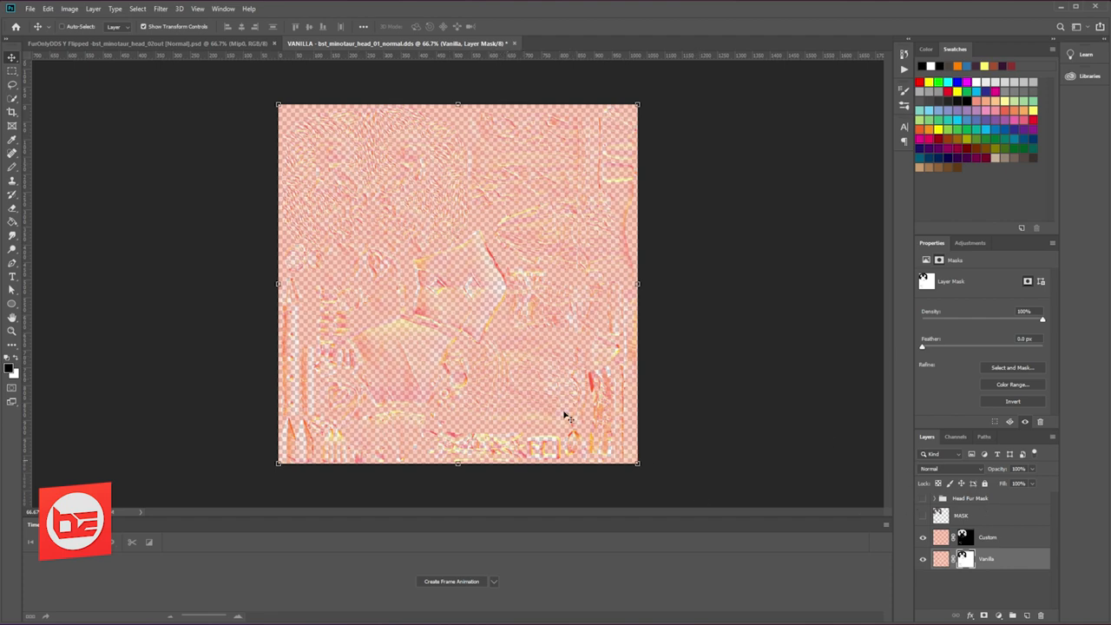
key(ctrl+shift+s)
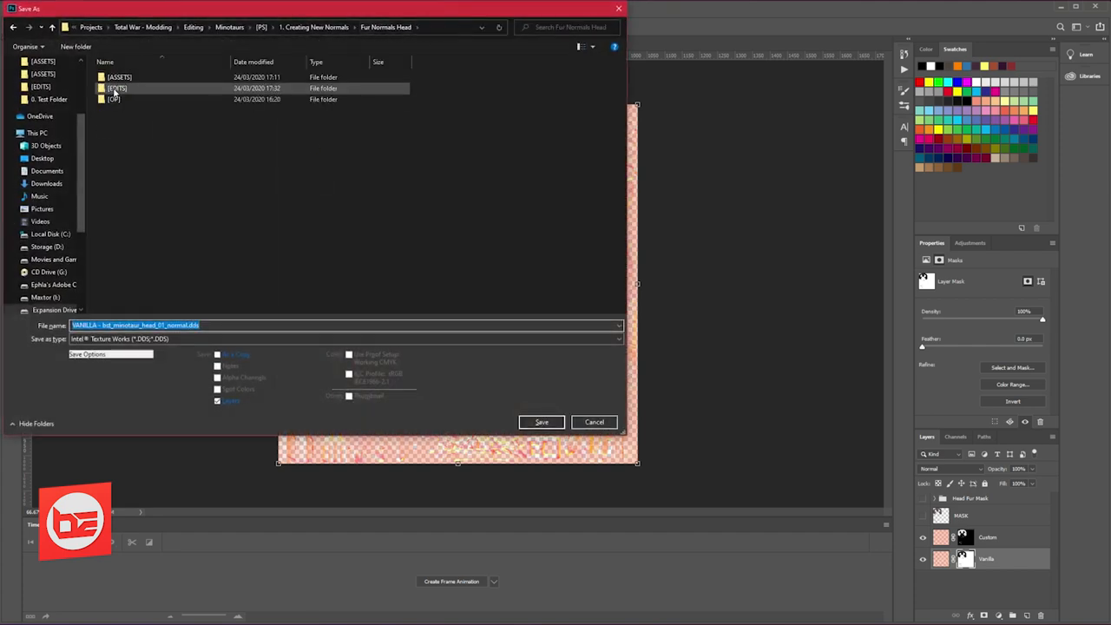
- Save the masked map as the 'MASKED FUR' PSD in the EDITS folder with compatibility accepted
double_click(118, 86)
text(MASKED FUR)
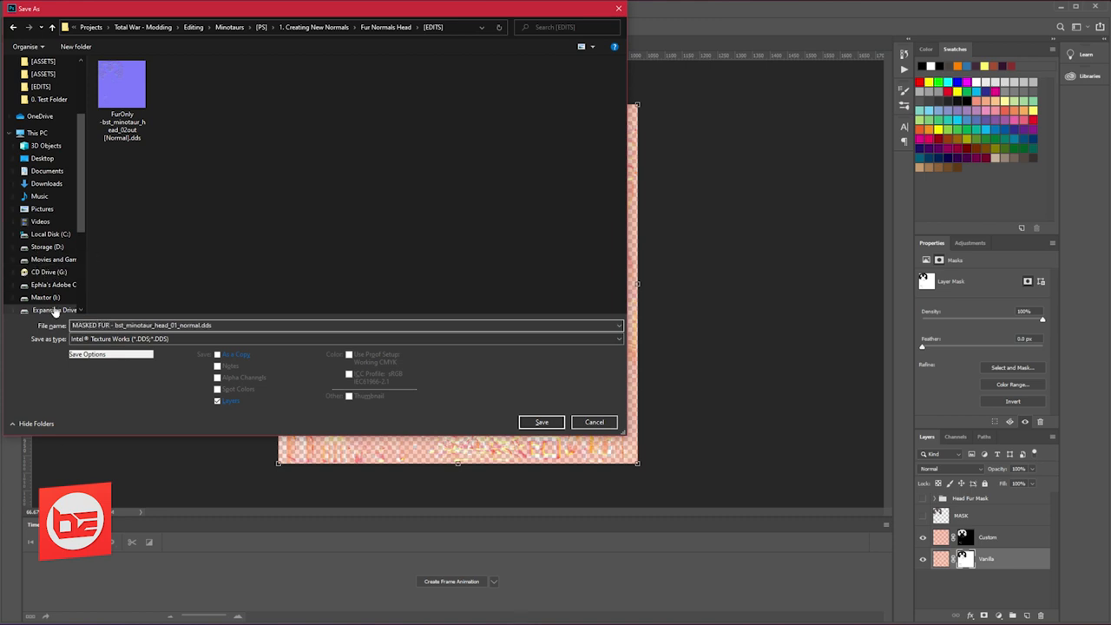
click(347, 339)
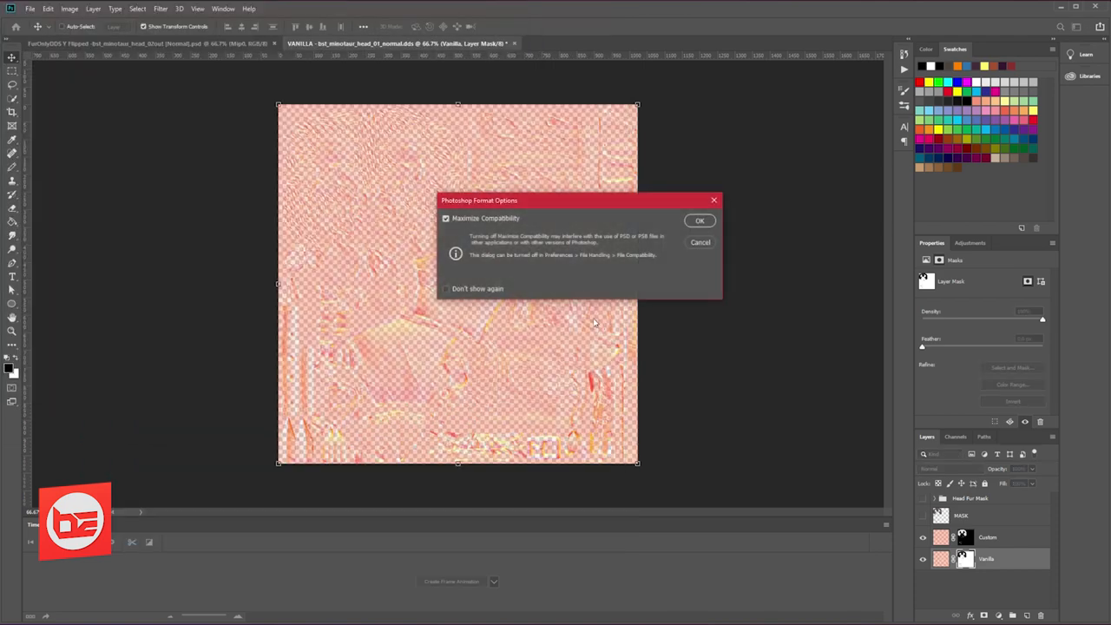
click(699, 219)
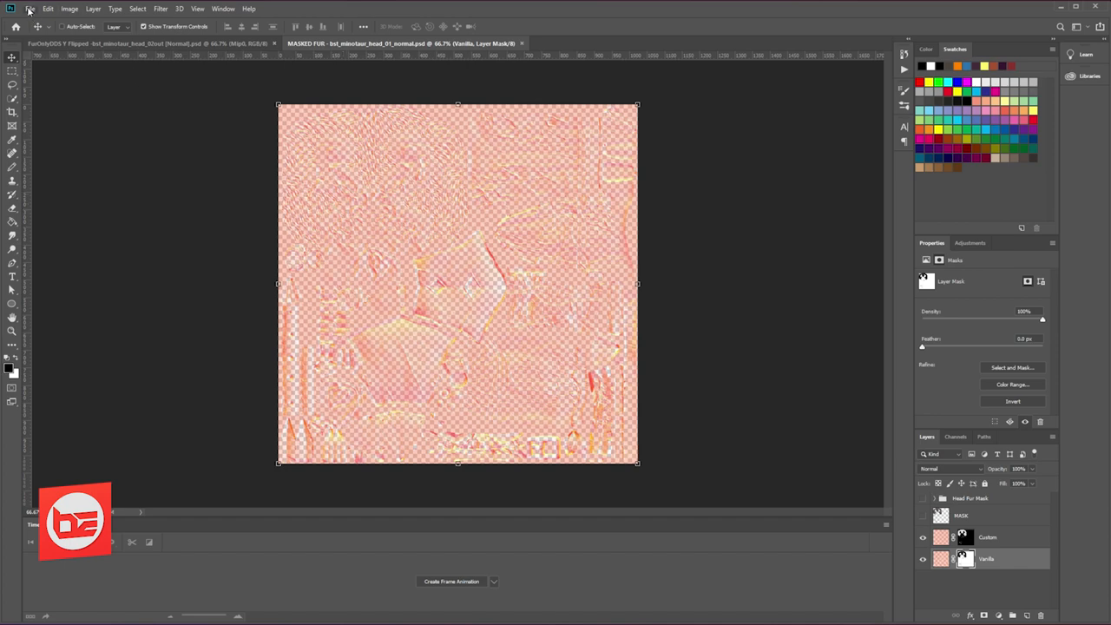
- Start another Save As and choose the DDS texture format
click(29, 7)
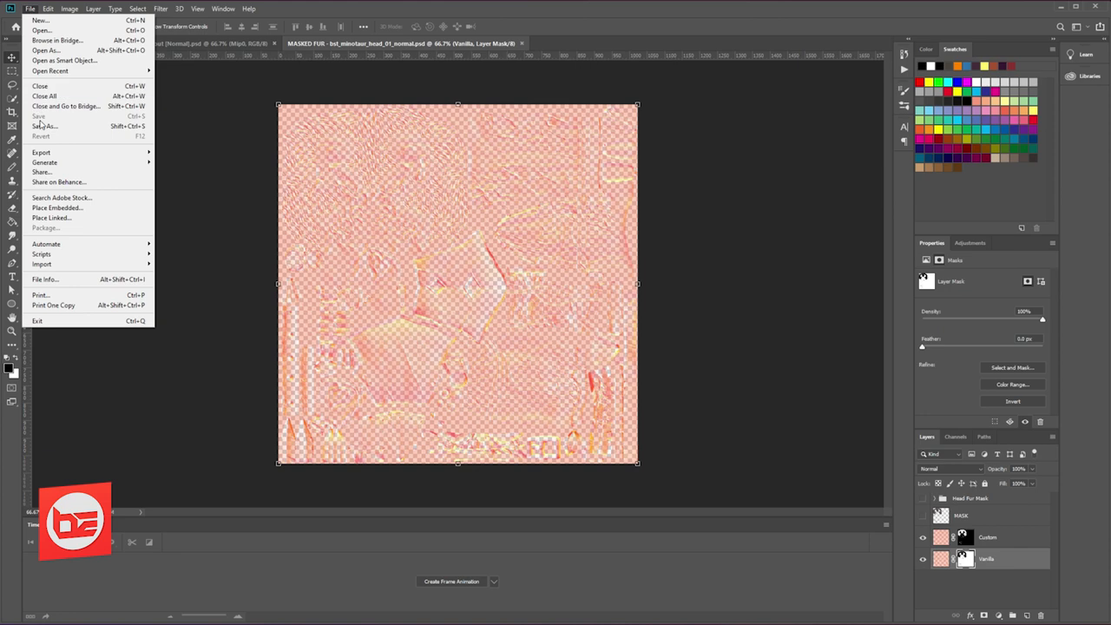
click(45, 125)
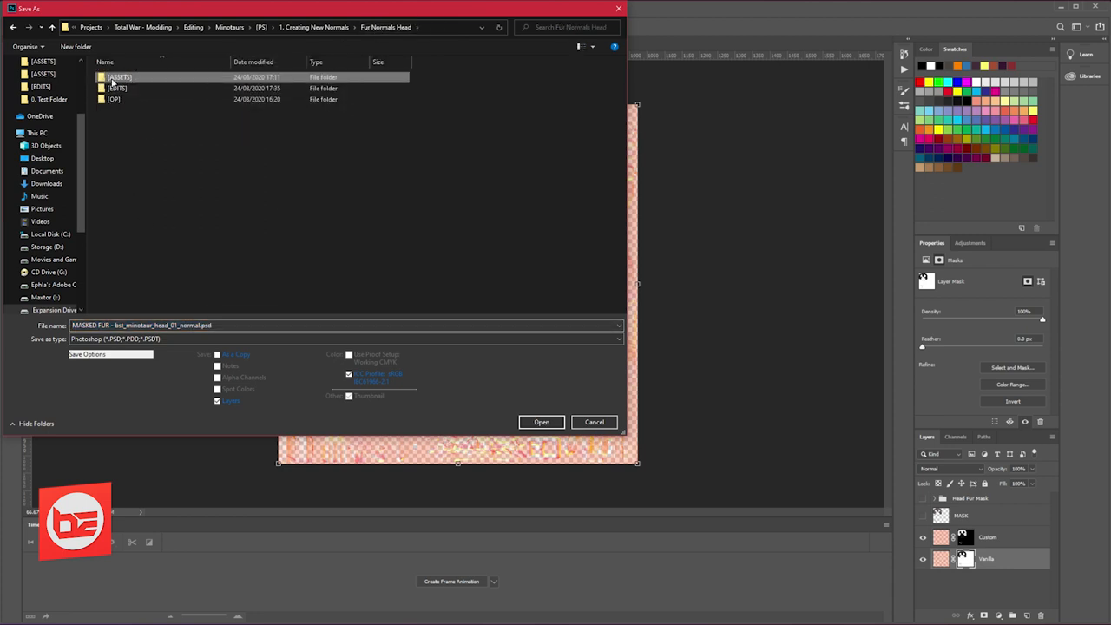
double_click(120, 76)
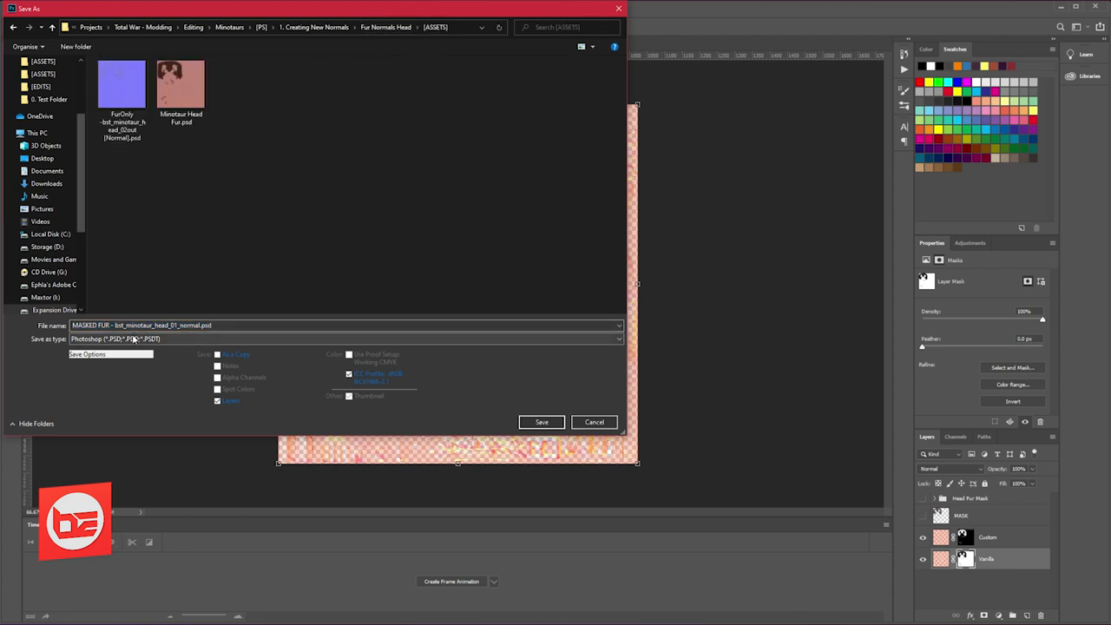
click(345, 339)
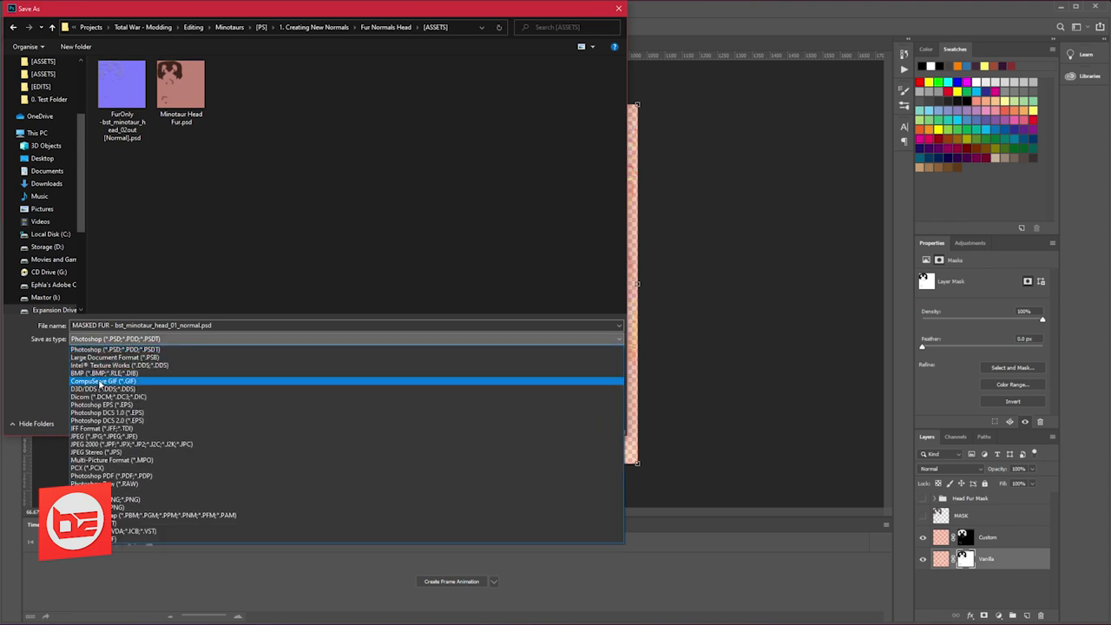
click(103, 389)
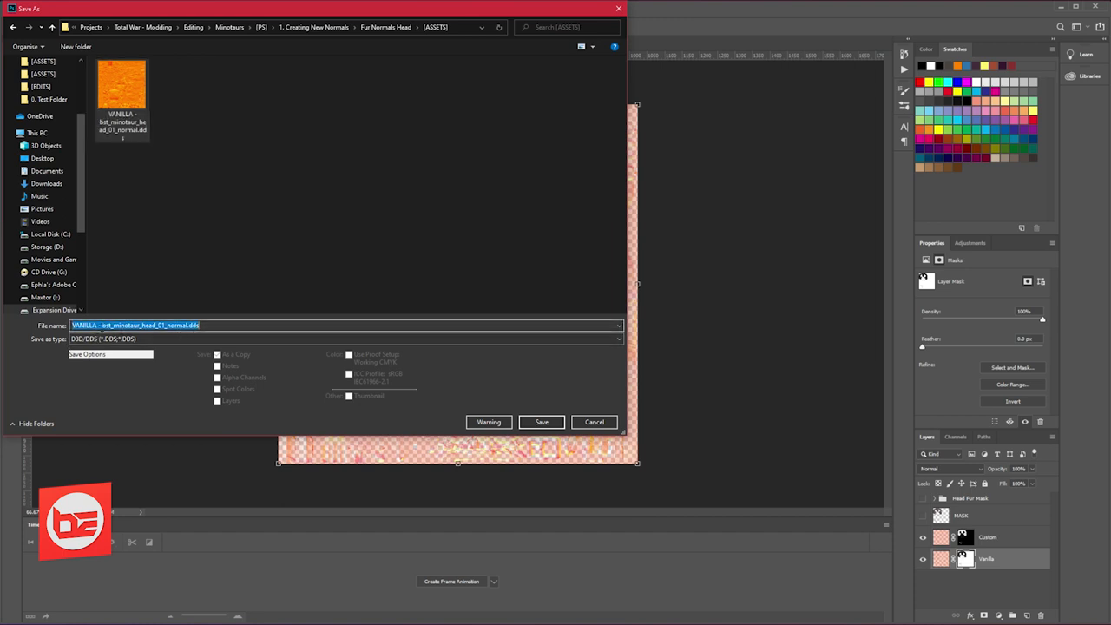
- Save the DDS as 'bst_minotaur_head_01_normal' into the empty OP folder
double_click(142, 324)
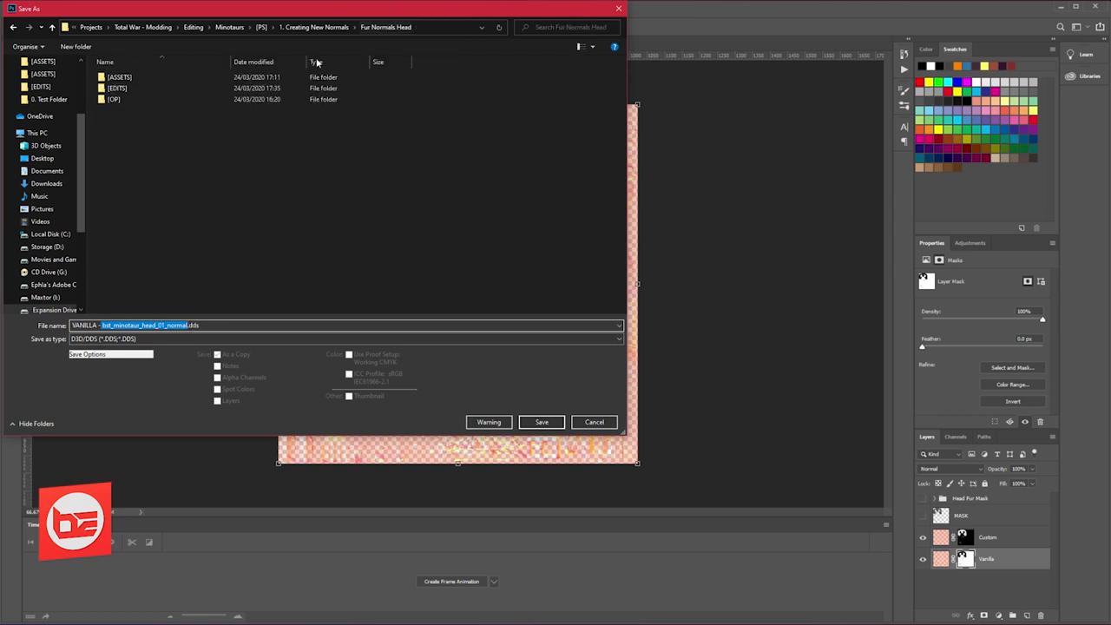
mouse_move(115, 99)
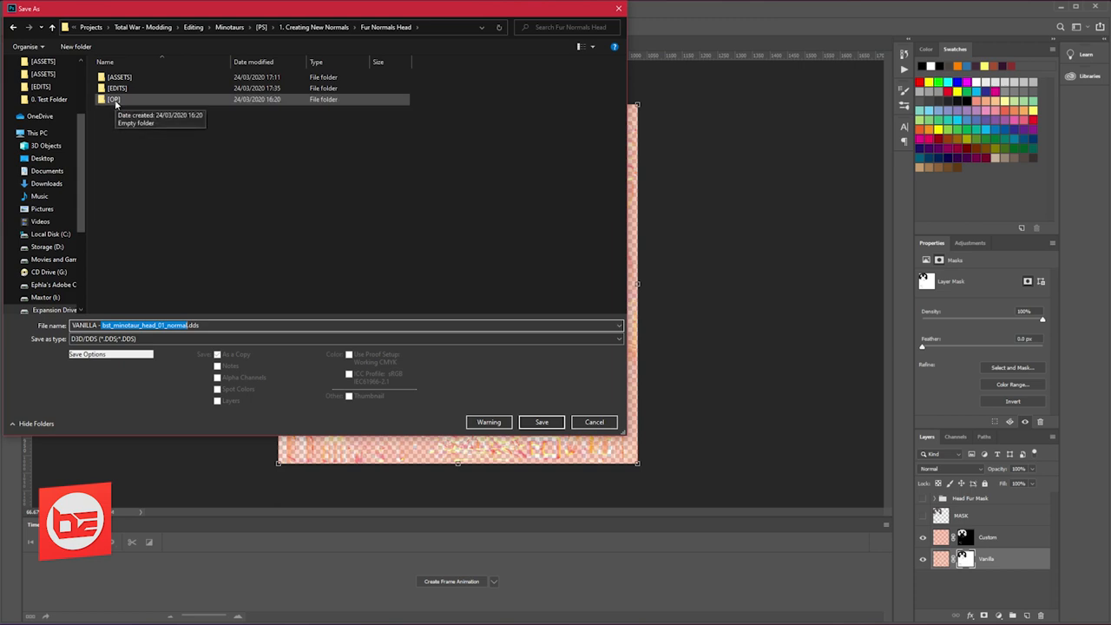
double_click(115, 99)
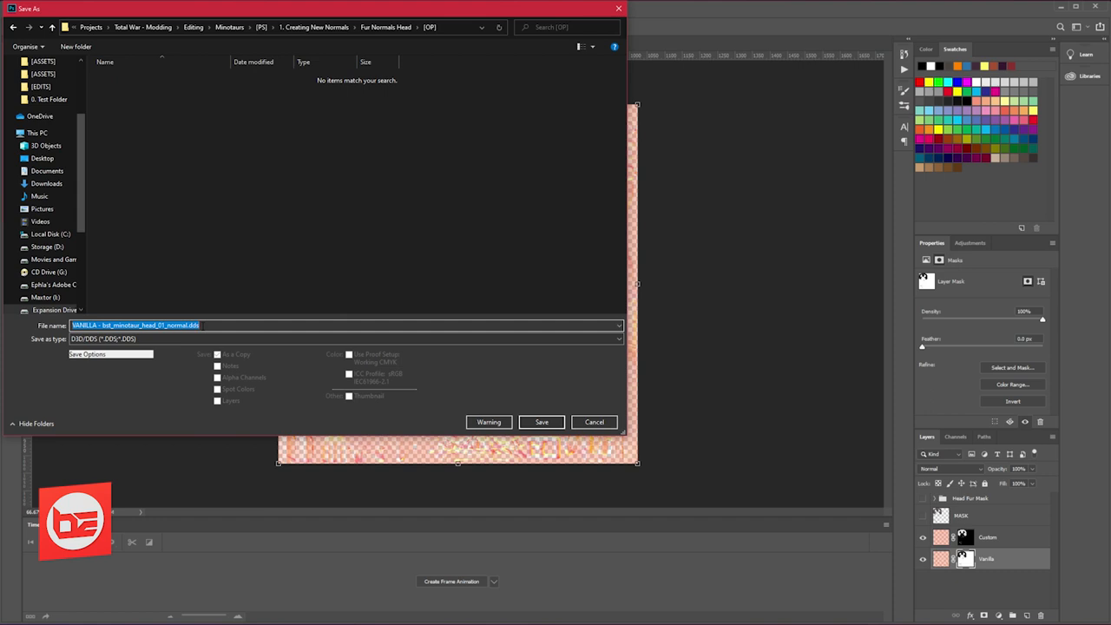
text(bst_minotaur_head_01_normal)
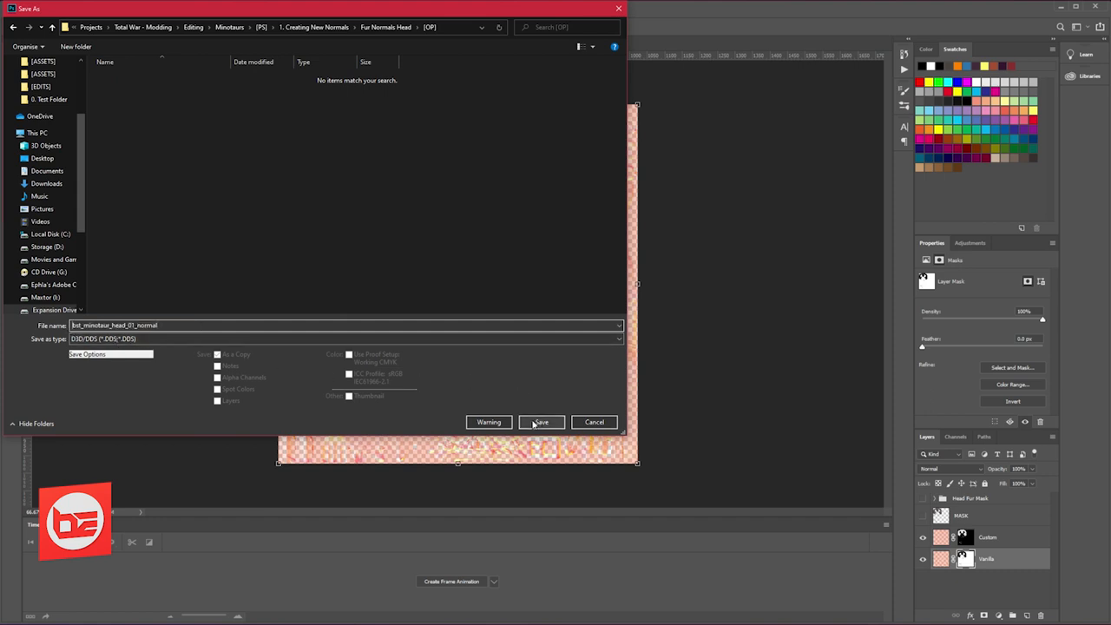
click(542, 421)
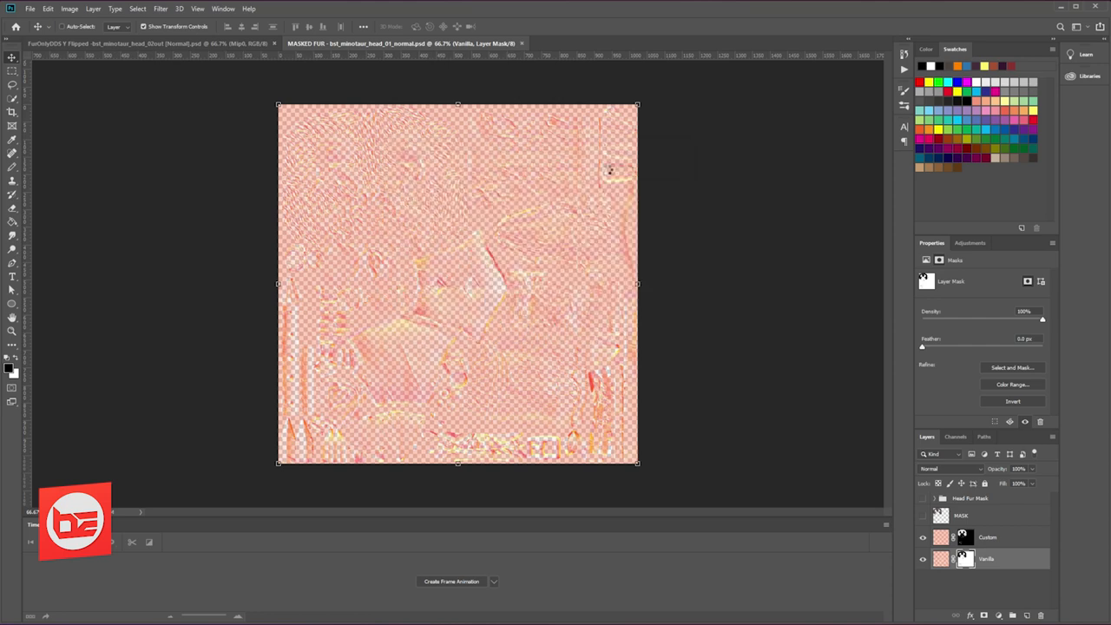
mouse_move(611, 173)
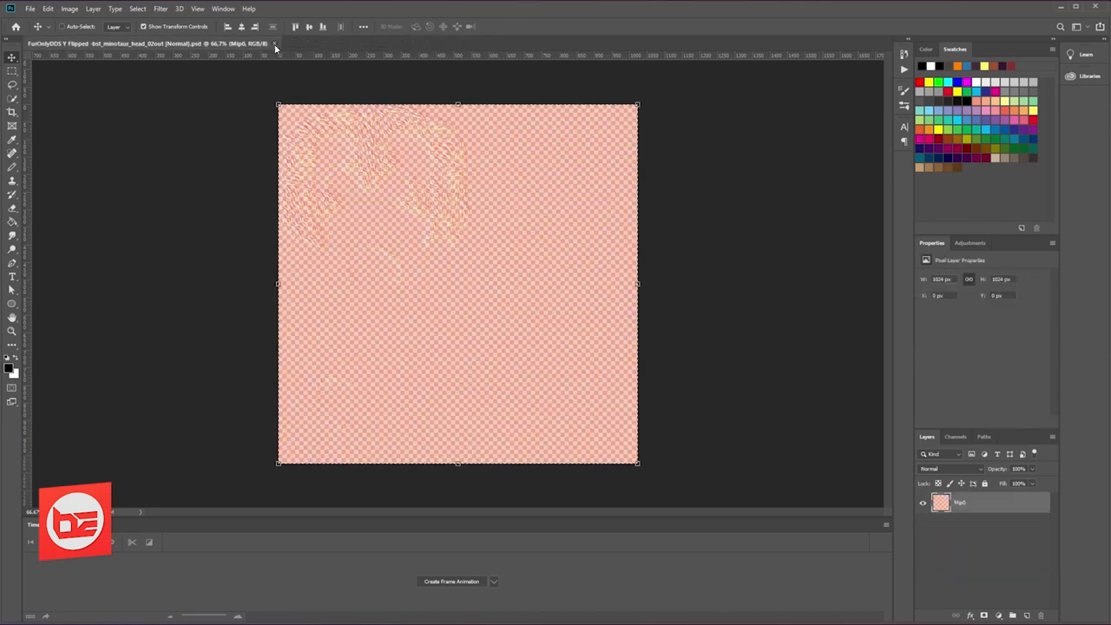
- Close the working document and reopen bst_minotaur_head_01_normal.dds from OP with default load options
click(274, 43)
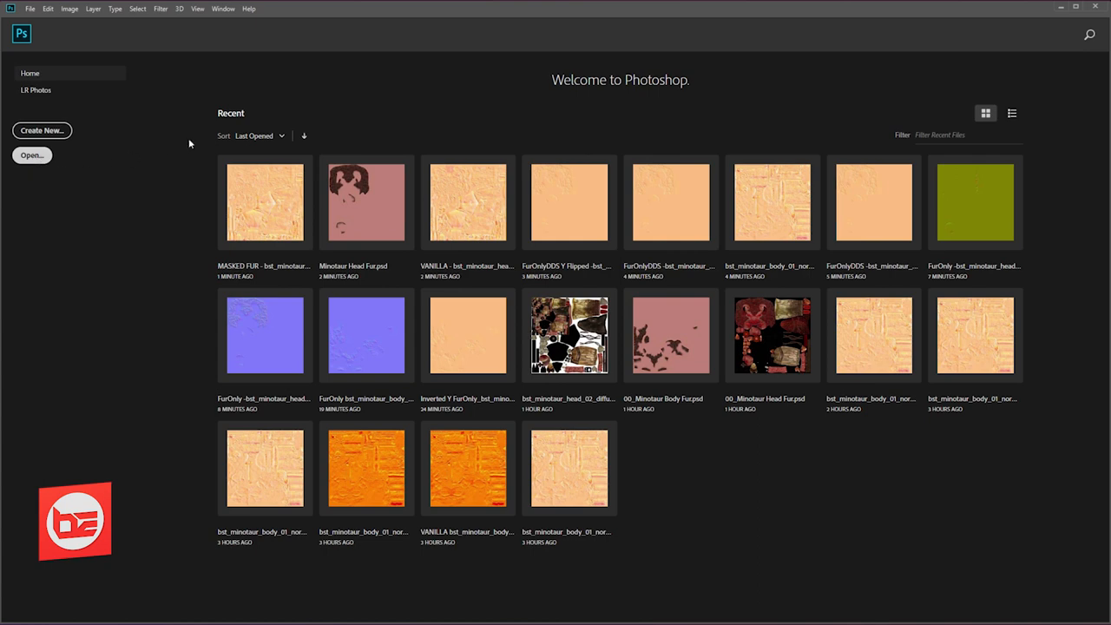
click(31, 155)
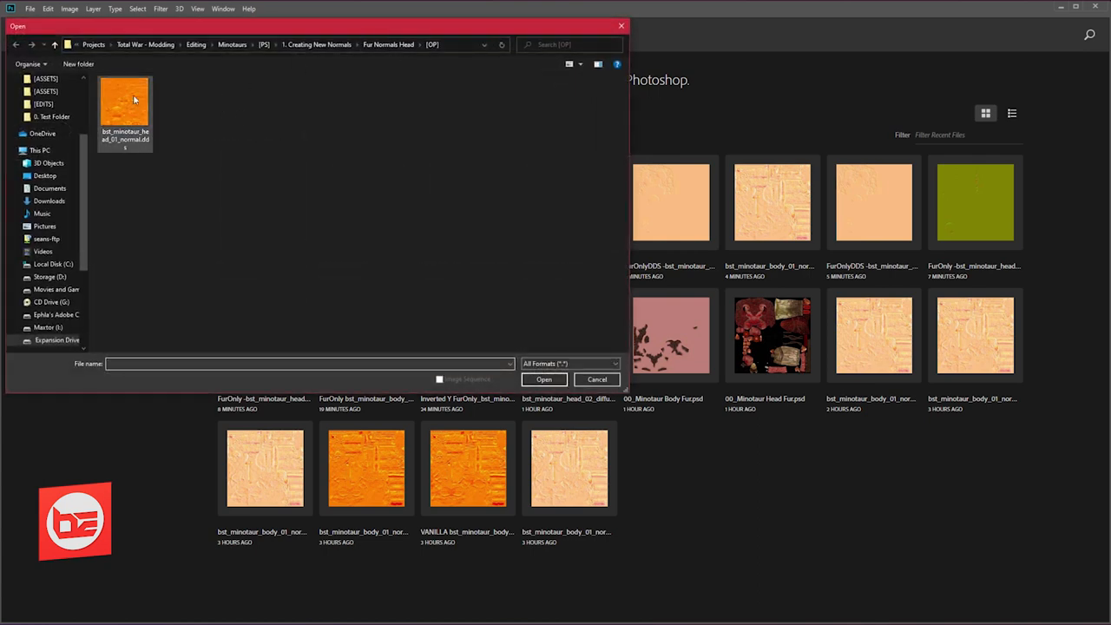
click(543, 379)
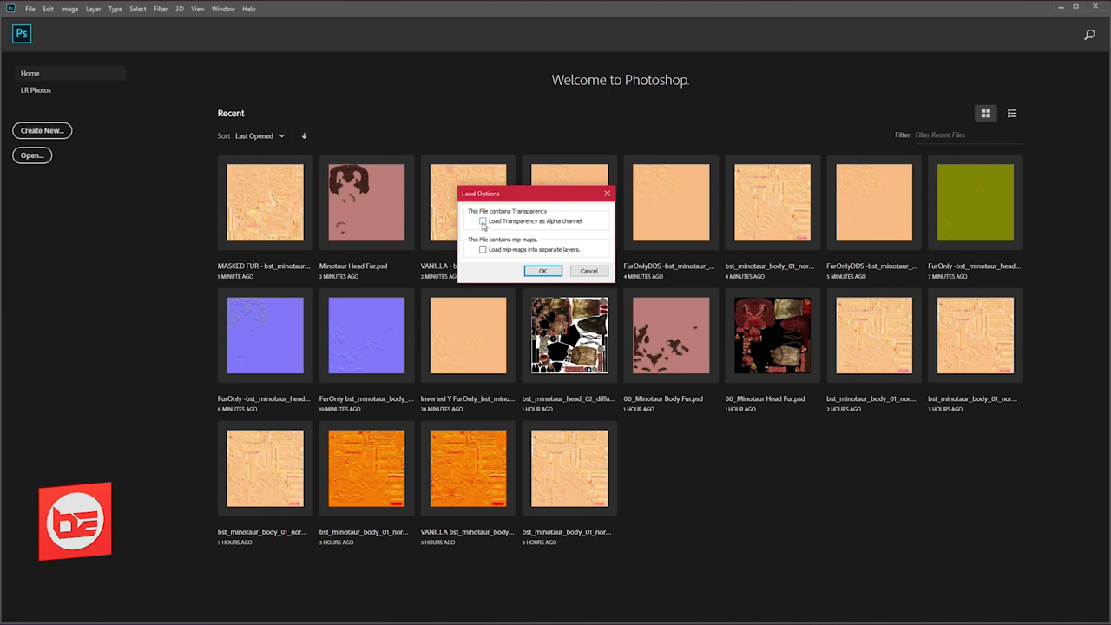
click(542, 270)
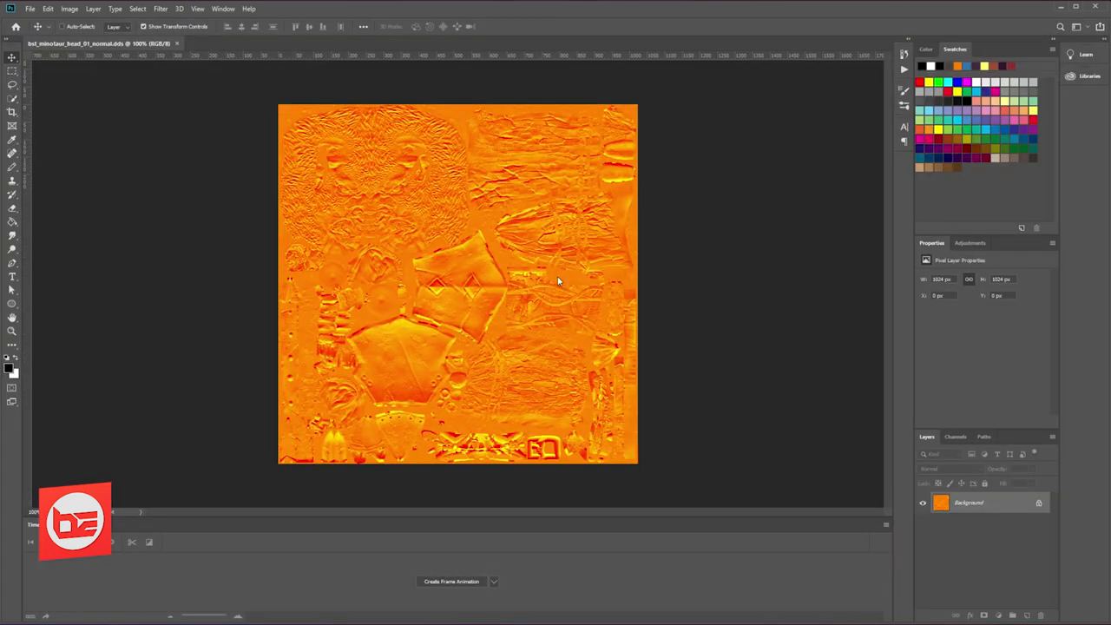
- Open the VANILLA head normal DDS from ASSETS beside the exported map for comparison
click(30, 9)
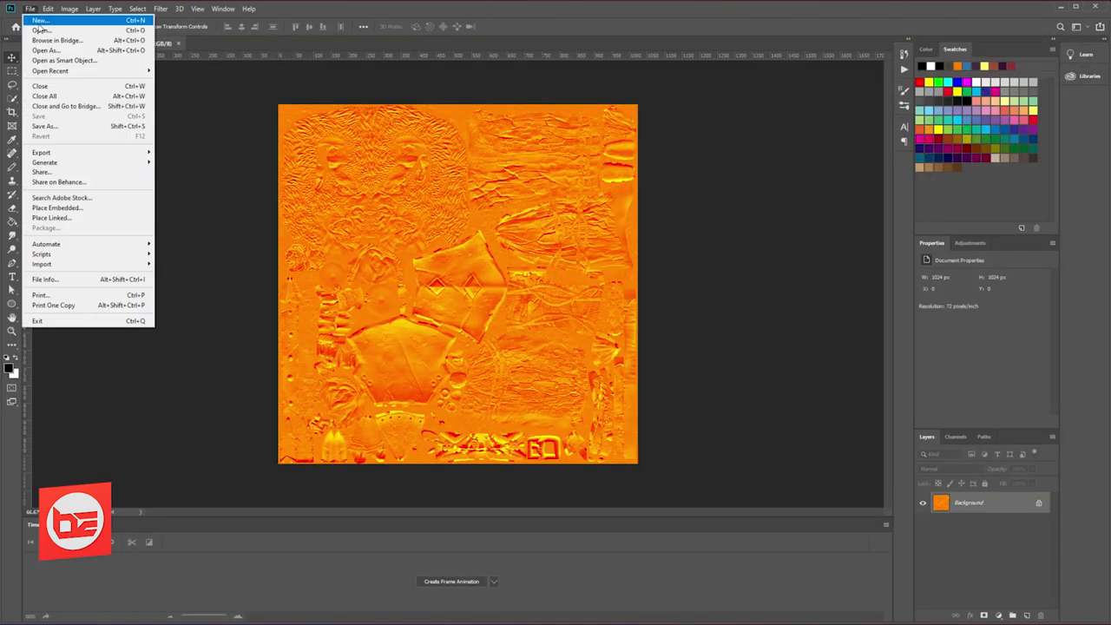
click(42, 31)
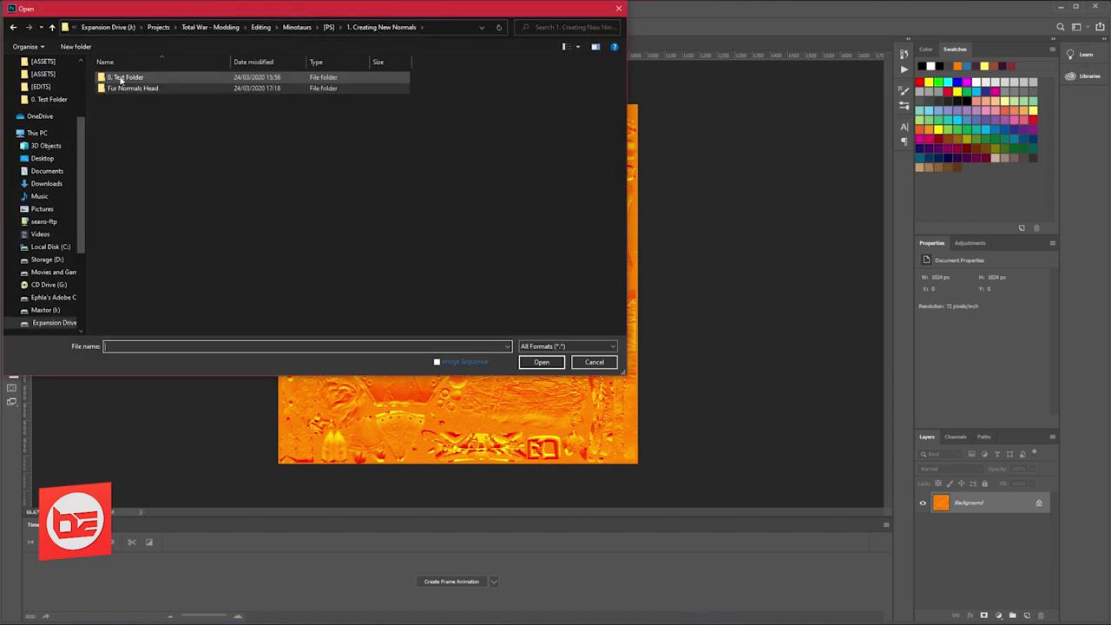
double_click(132, 87)
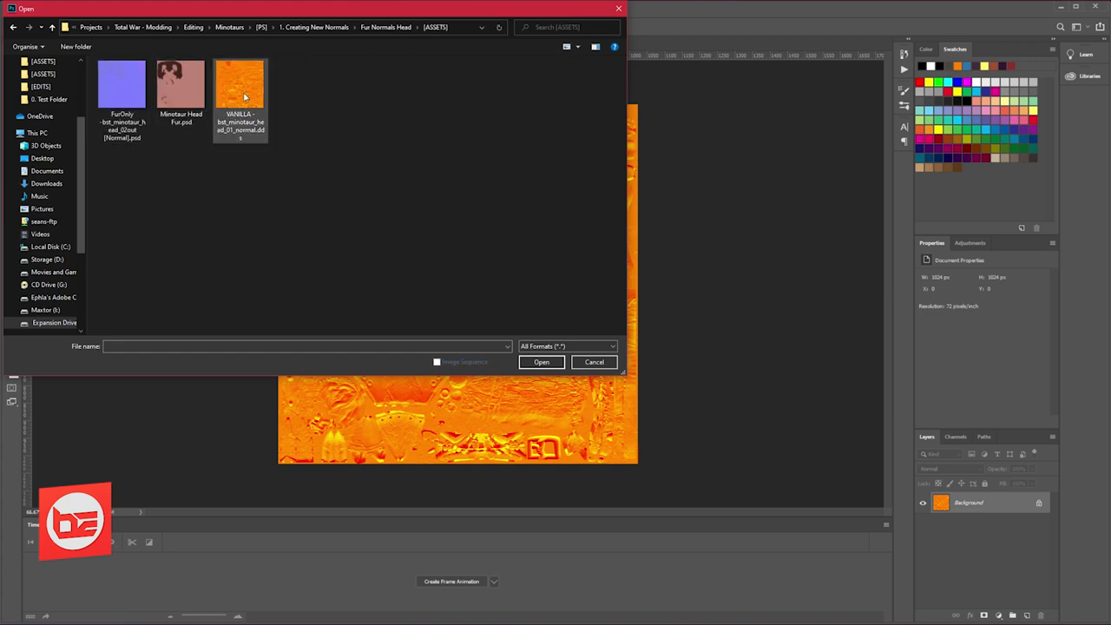
click(541, 363)
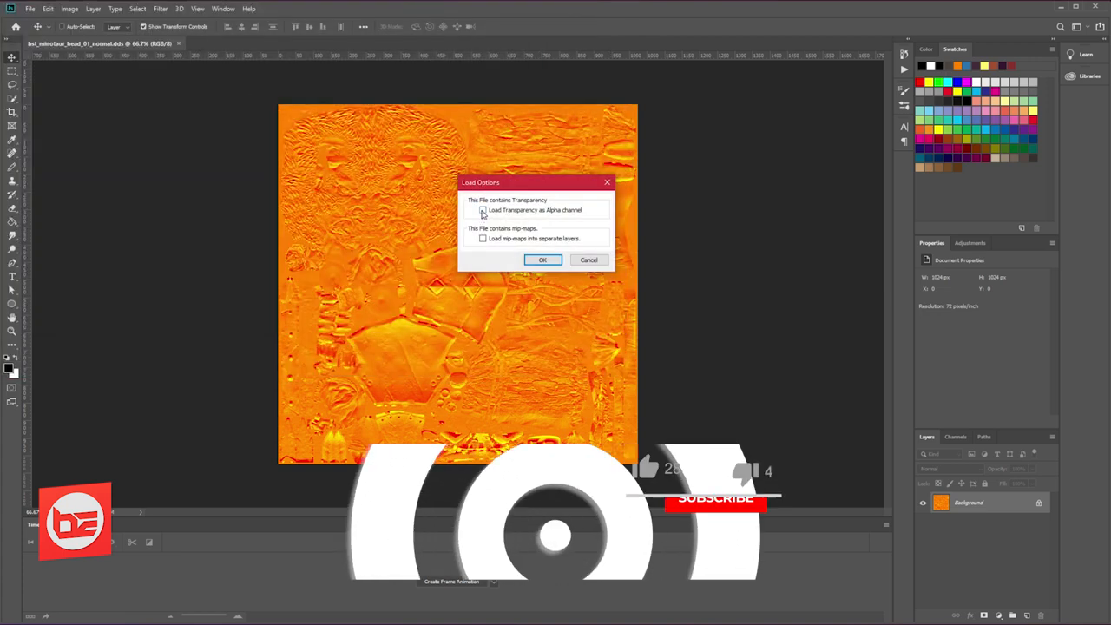
click(541, 260)
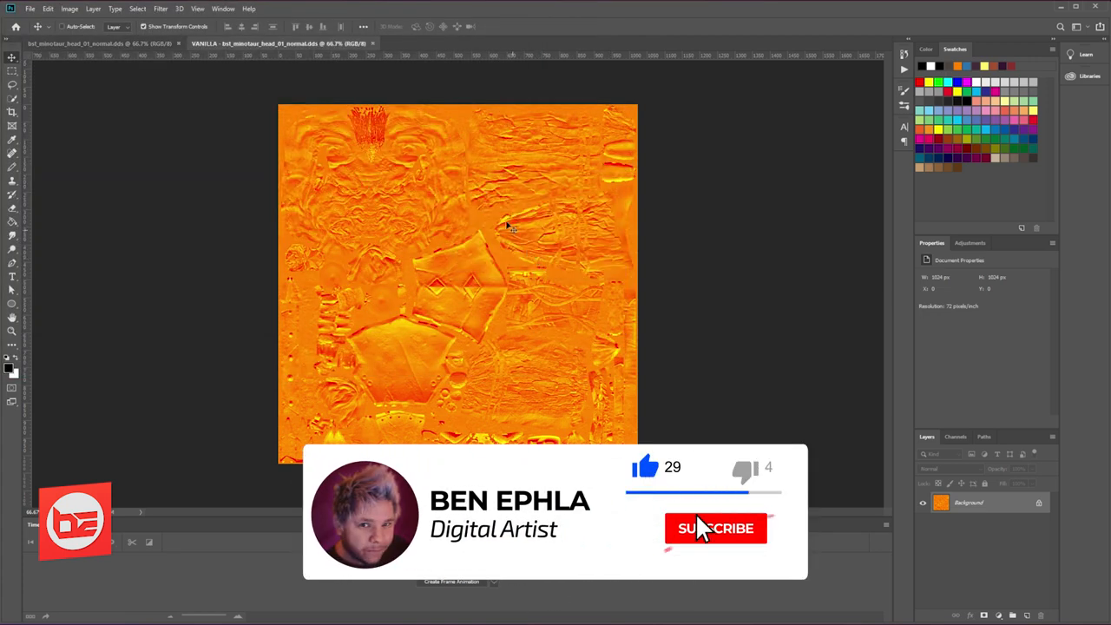